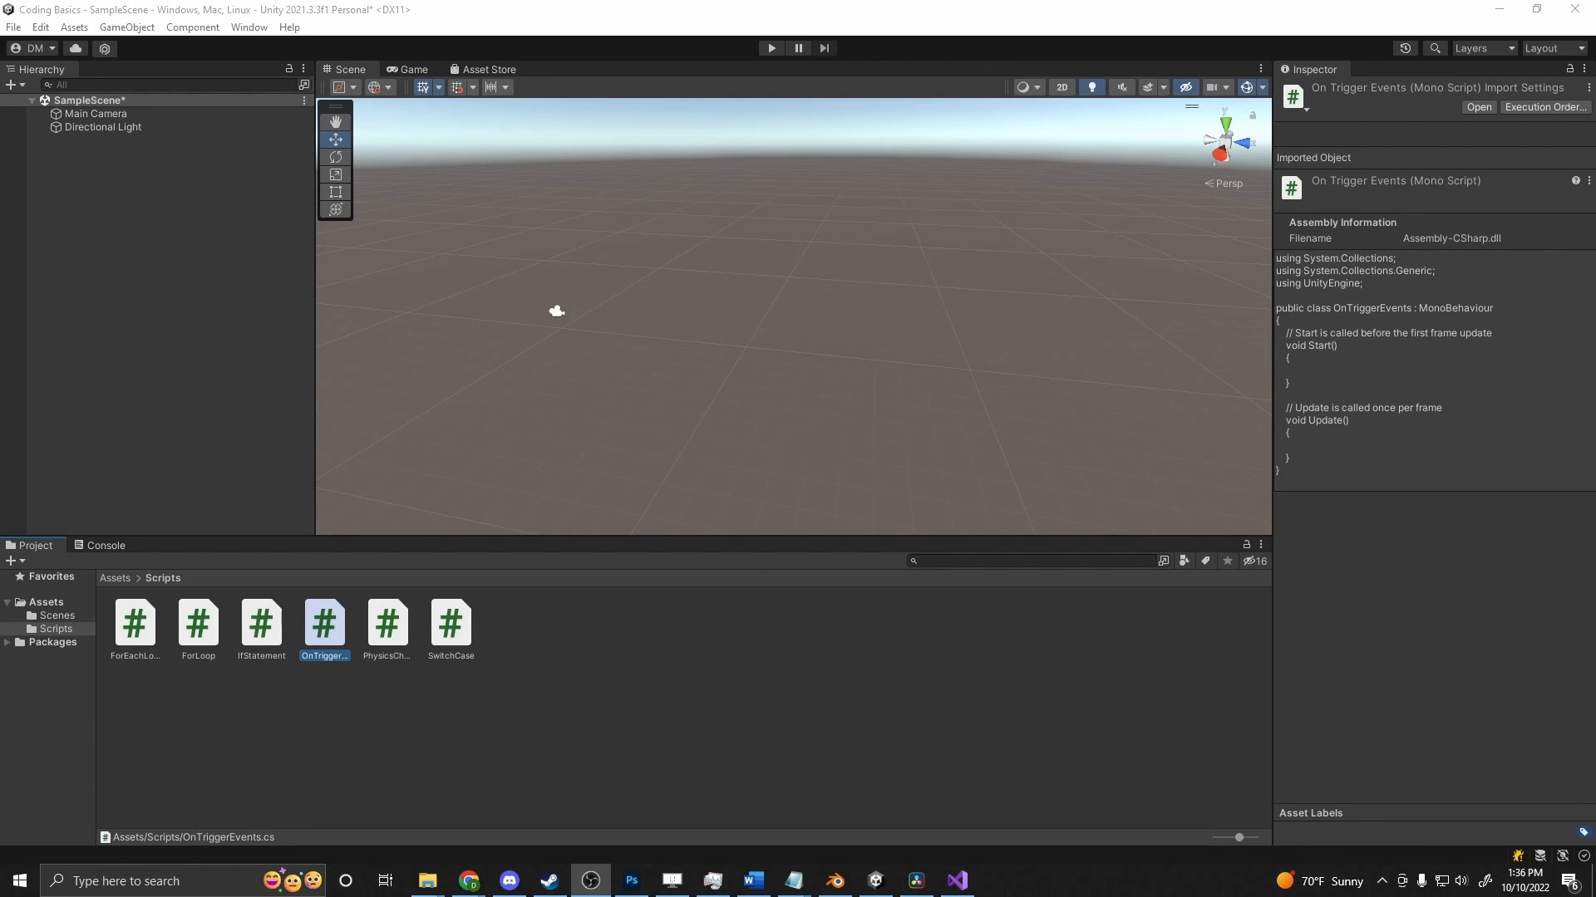
# - Add a Cube to the scene and set its Box Collider to Is Trigger
pyautogui.rightClick(71, 100)
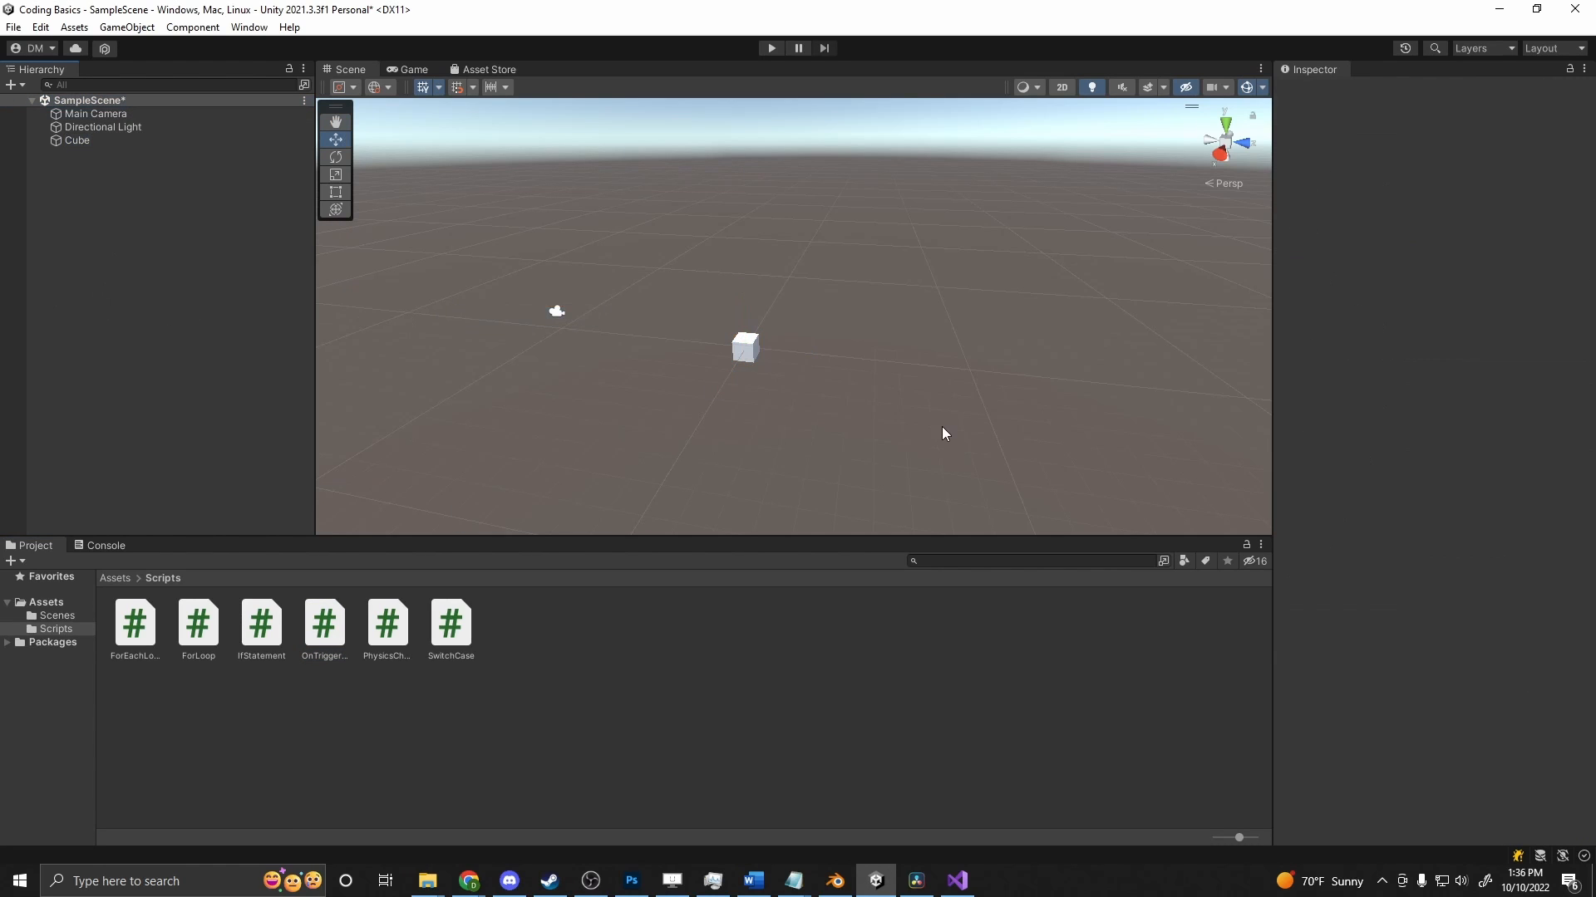
pyautogui.click(77, 140)
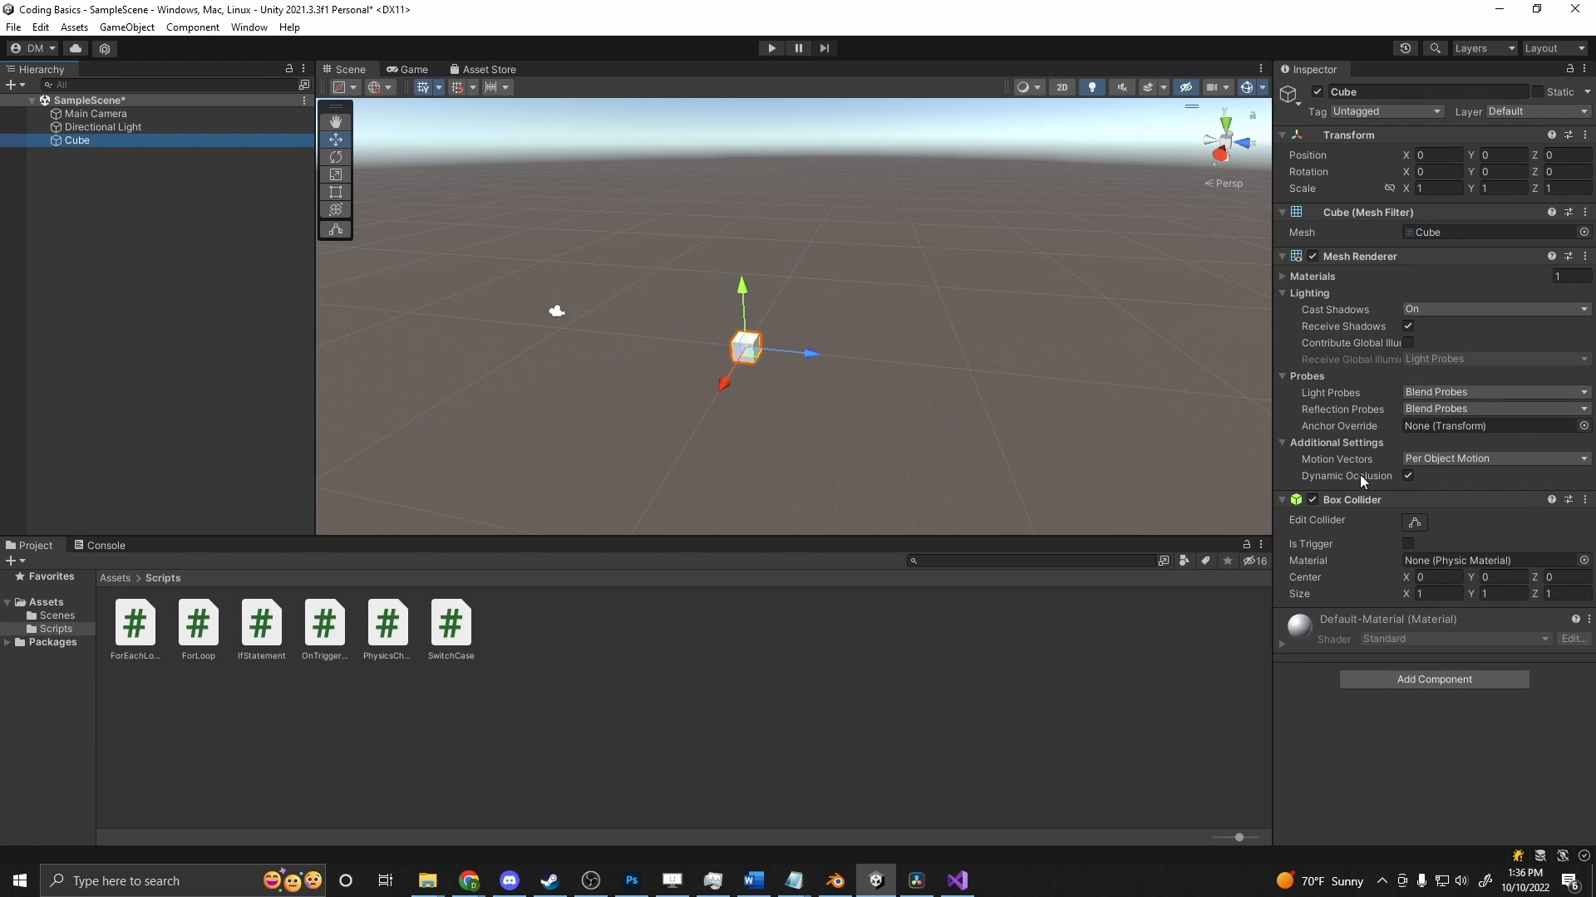
pyautogui.moveTo(1360, 507)
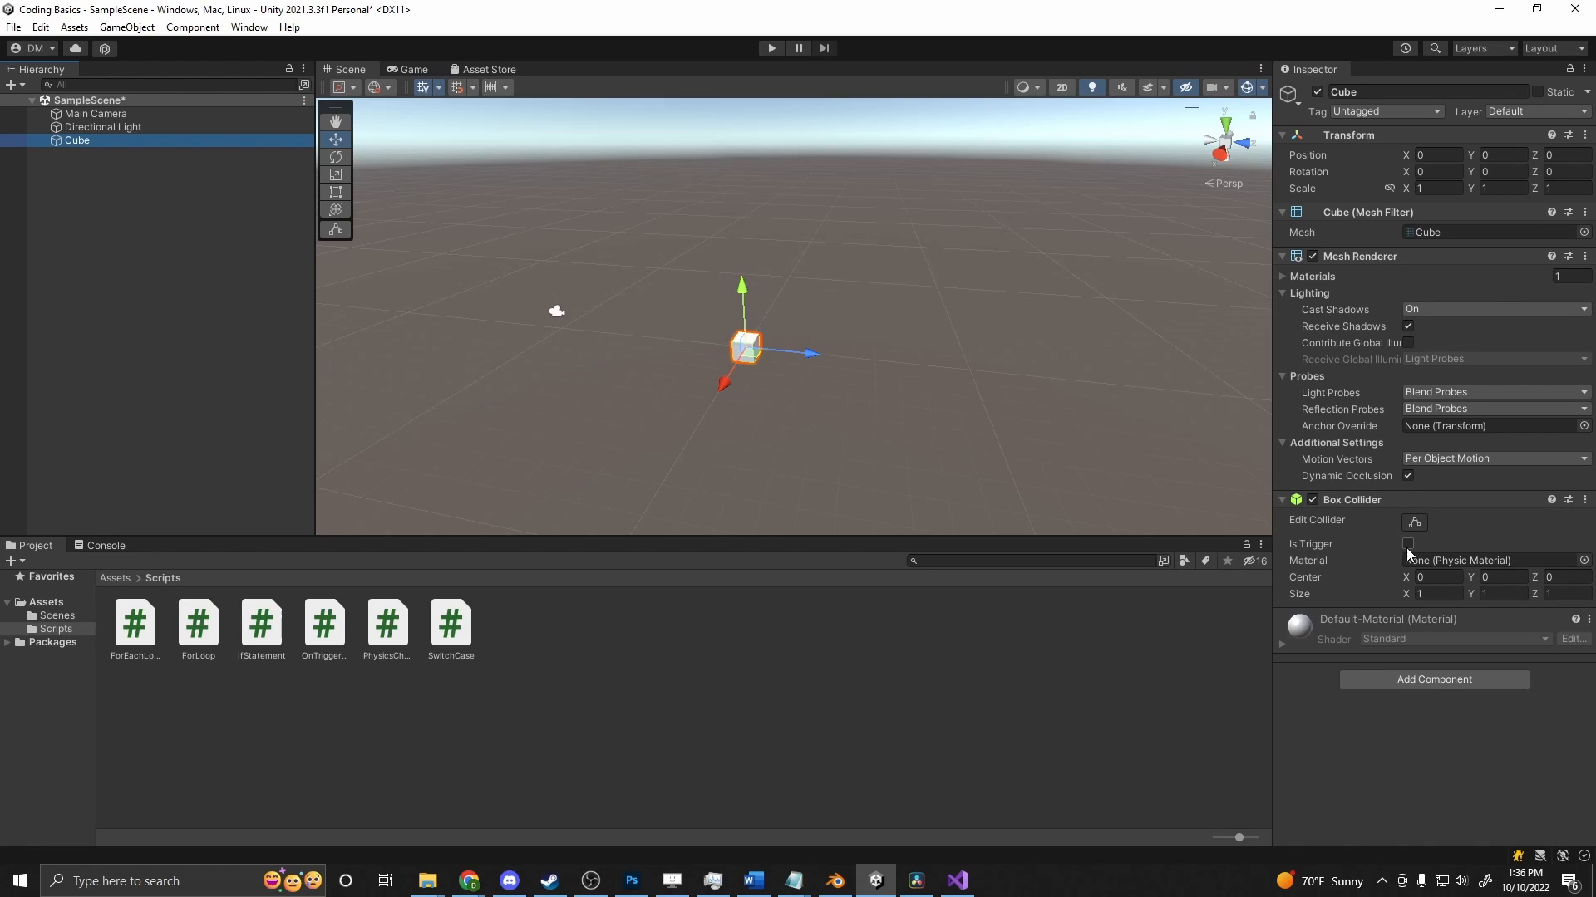
pyautogui.click(1408, 544)
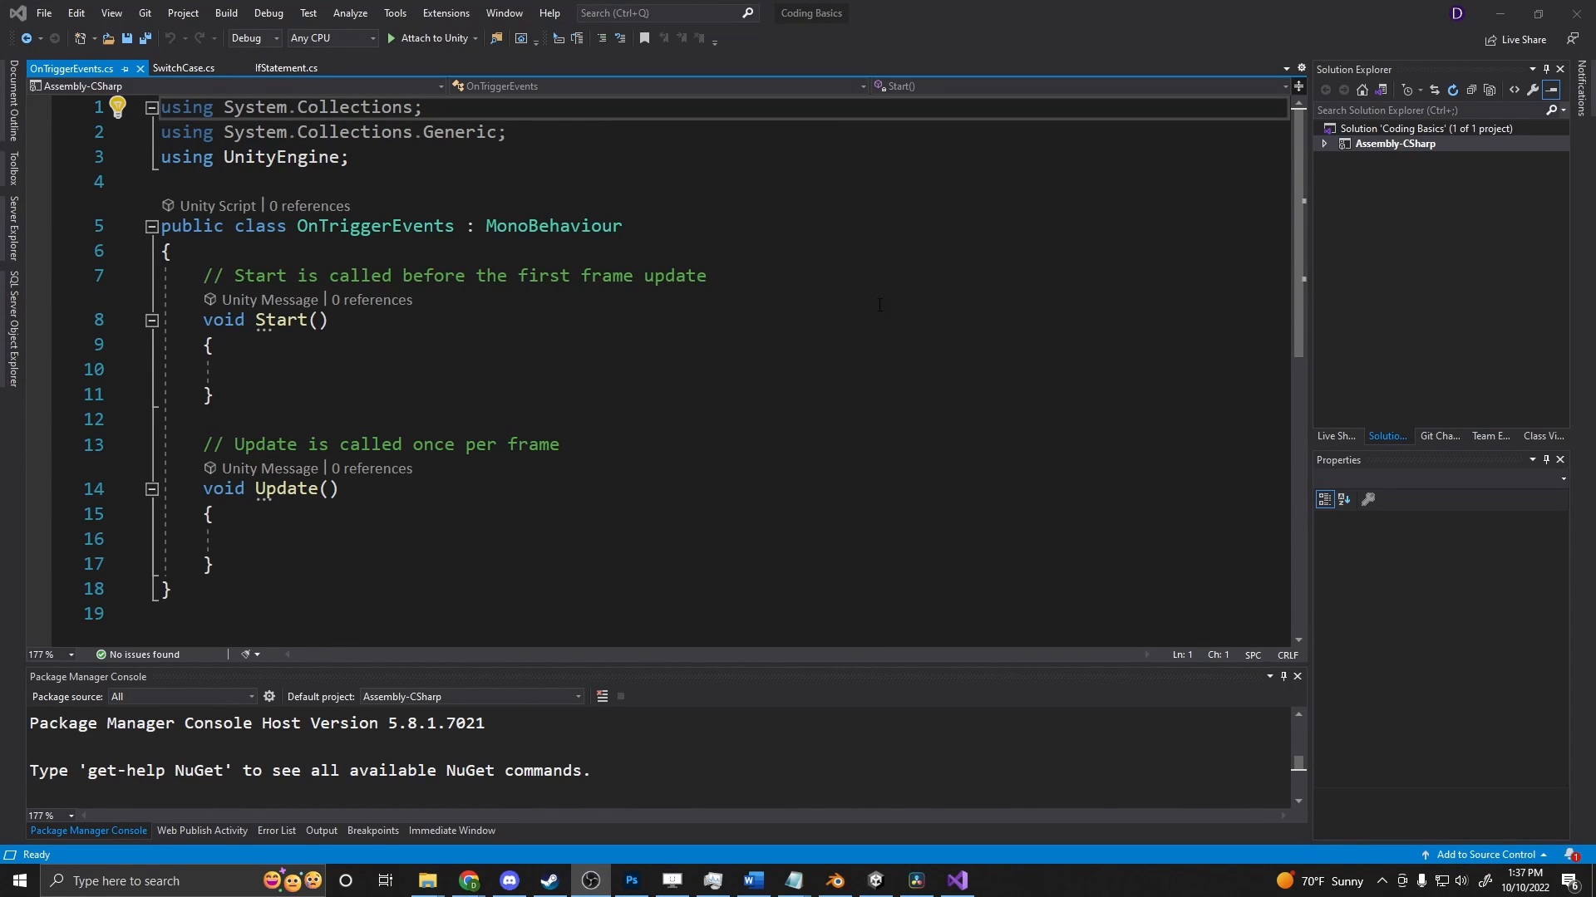
# - Insert an OnTriggerEnter(Collider other) method below Update()
pyautogui.scroll(-3)
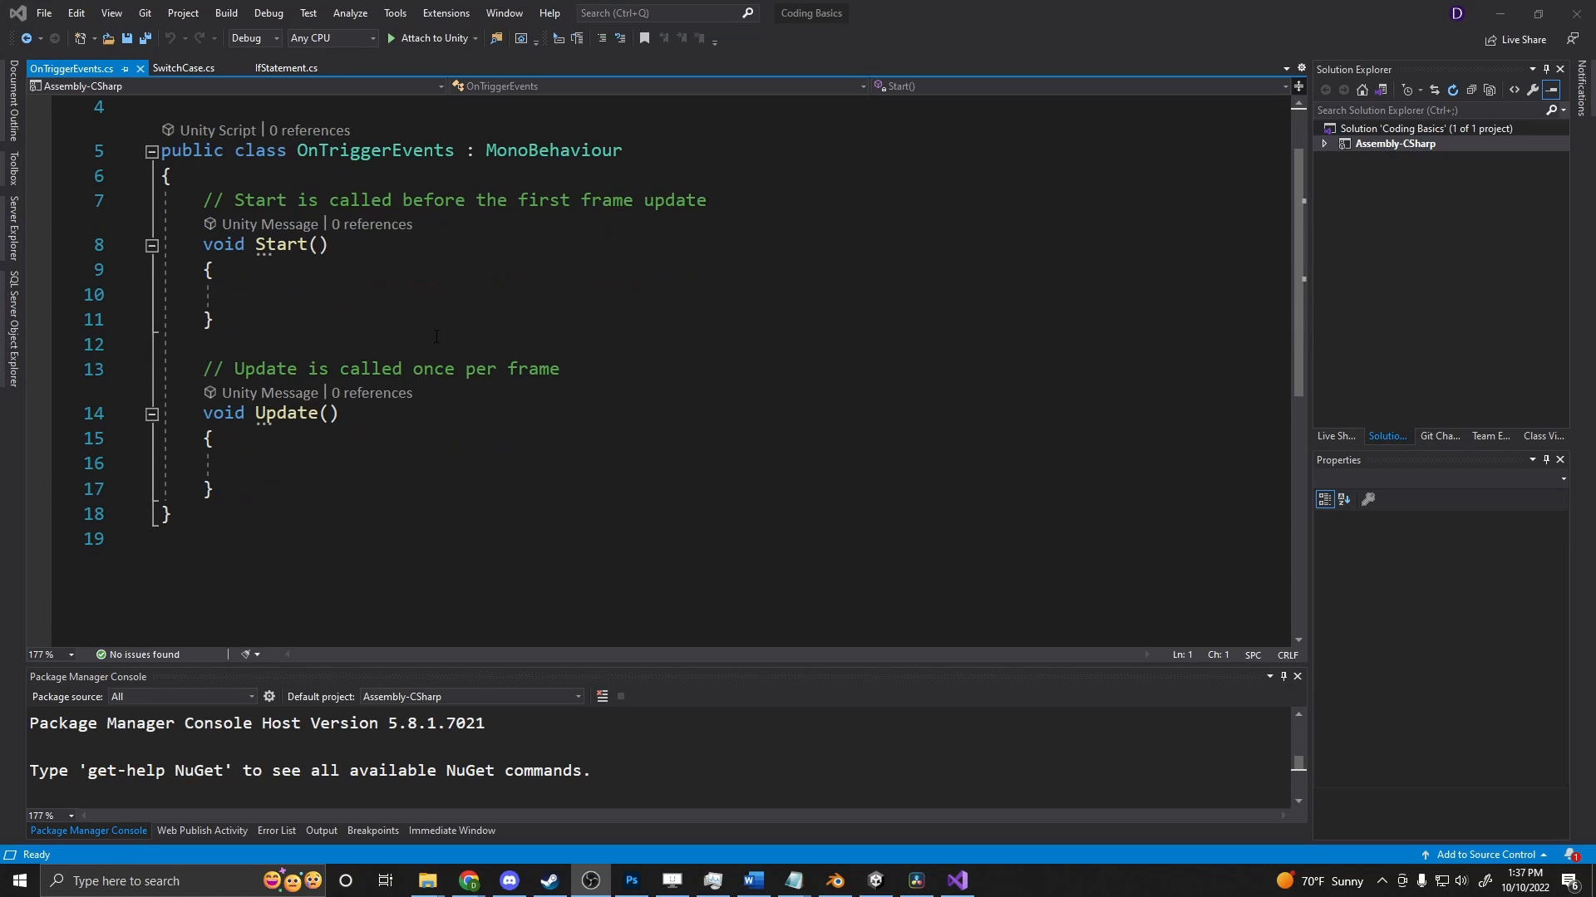
pyautogui.click(213, 489)
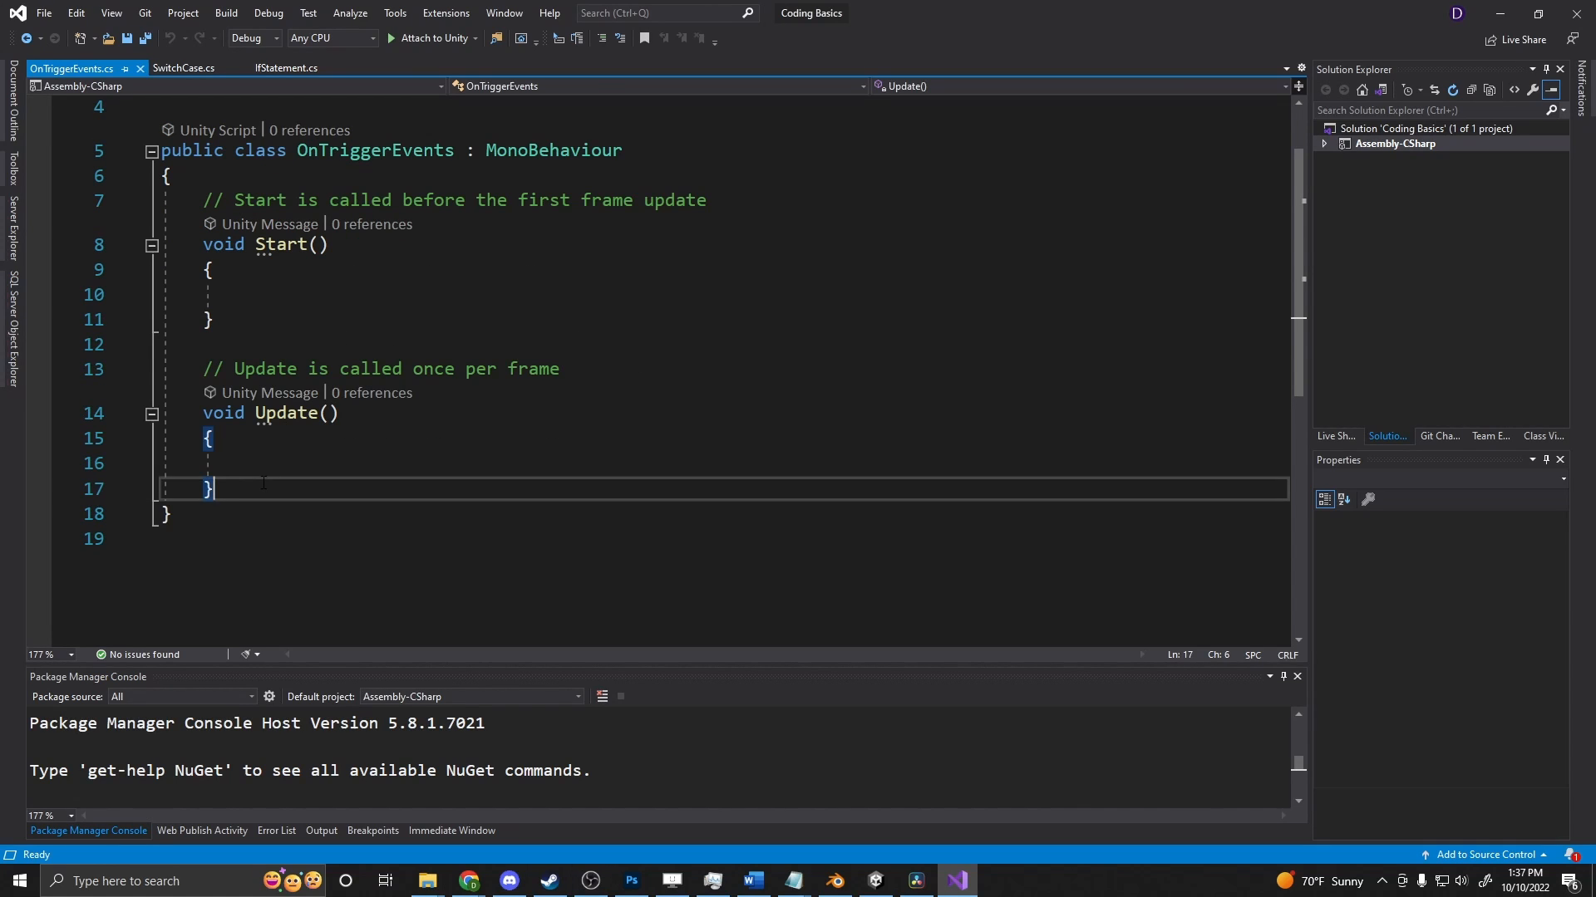
pyautogui.write('o')
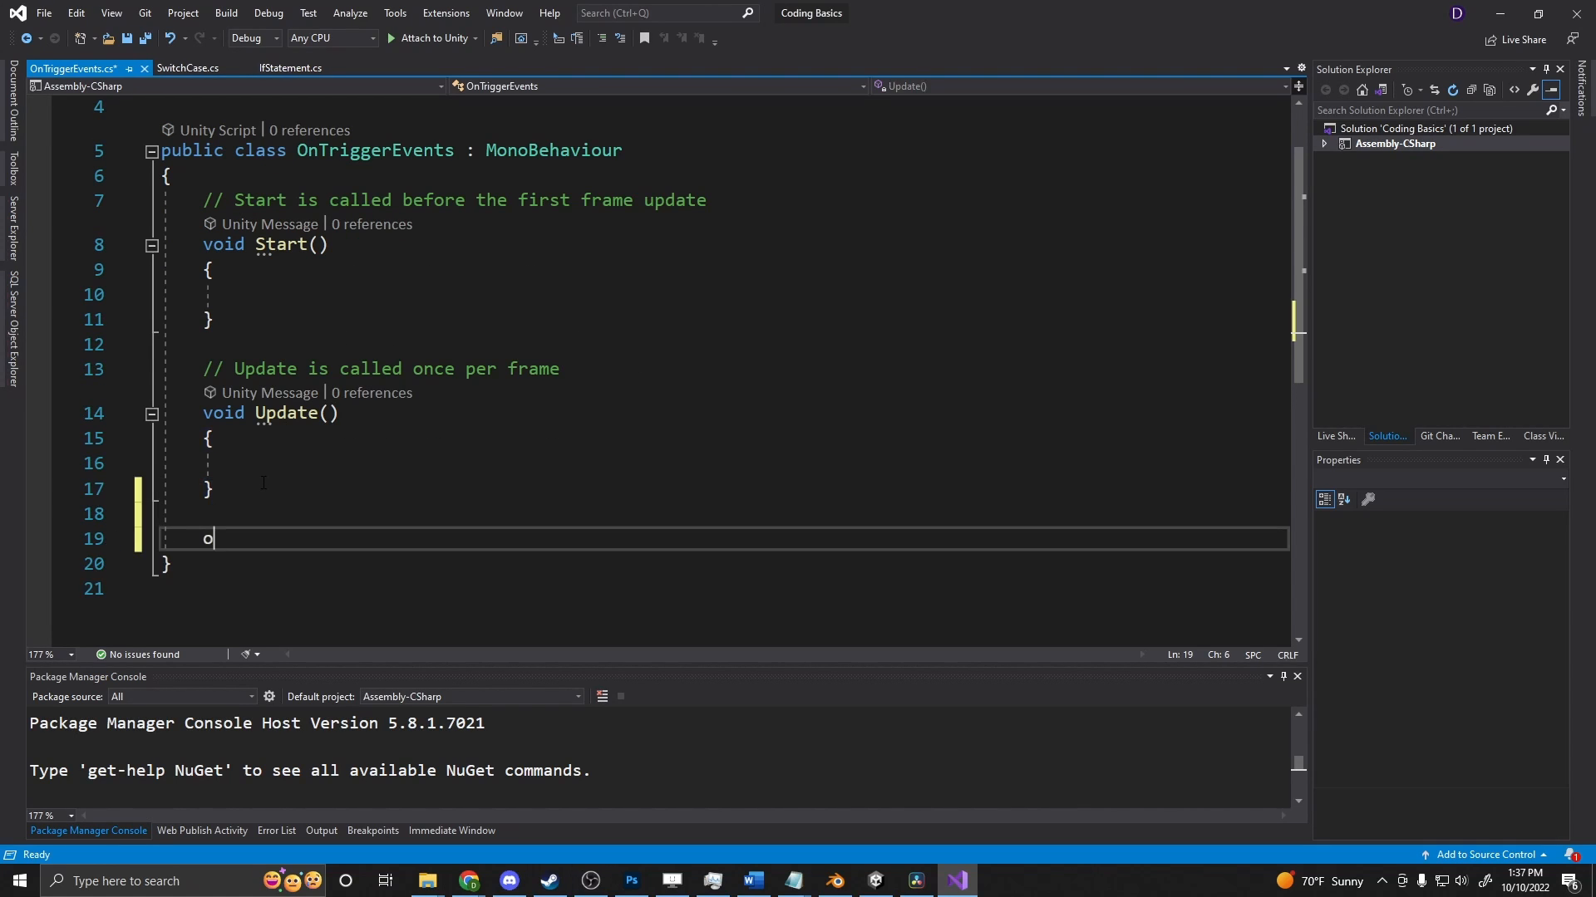
pyautogui.write('ntriggerEnter(Collider other')
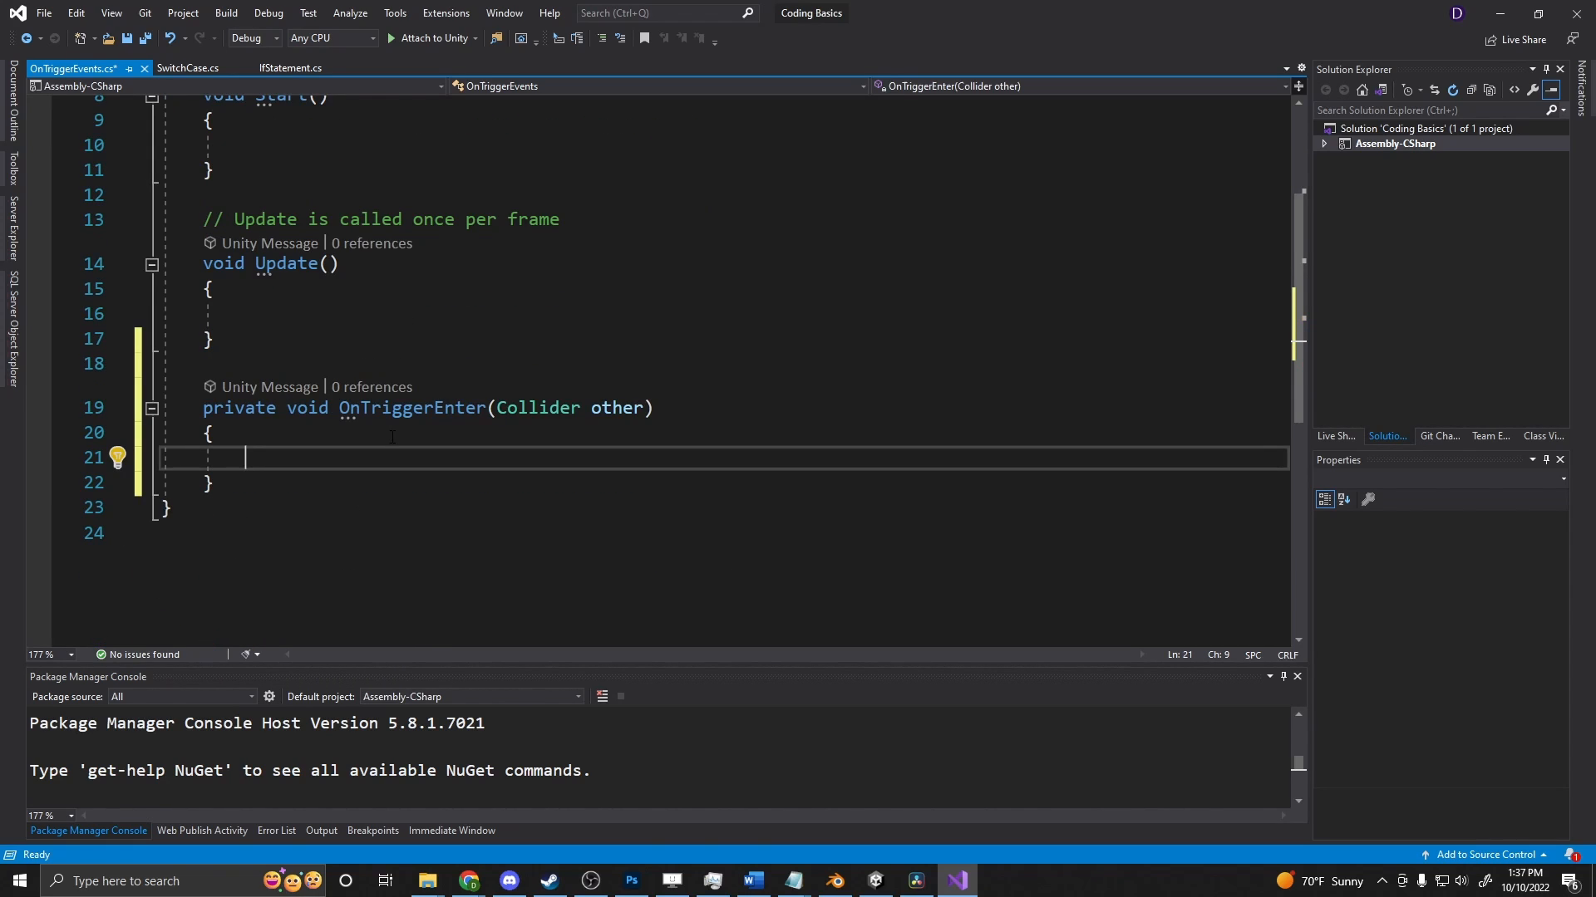
# - Fill OnTriggerEnter with Debug.Log(other.name) to log the entering collider's name
pyautogui.write('other.')
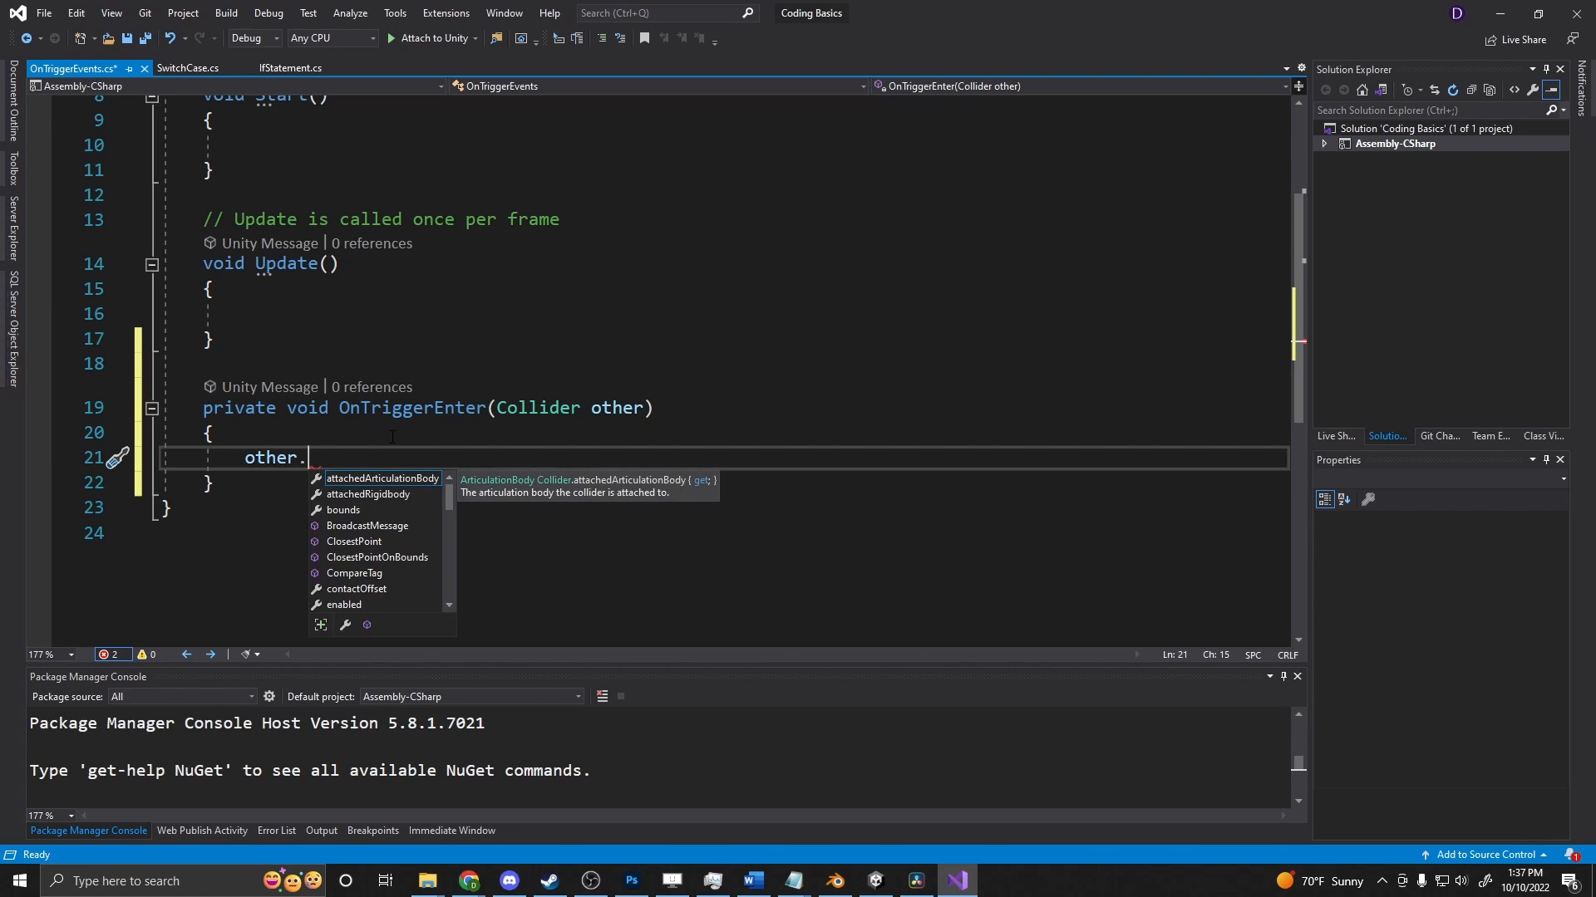
pyautogui.write('g')
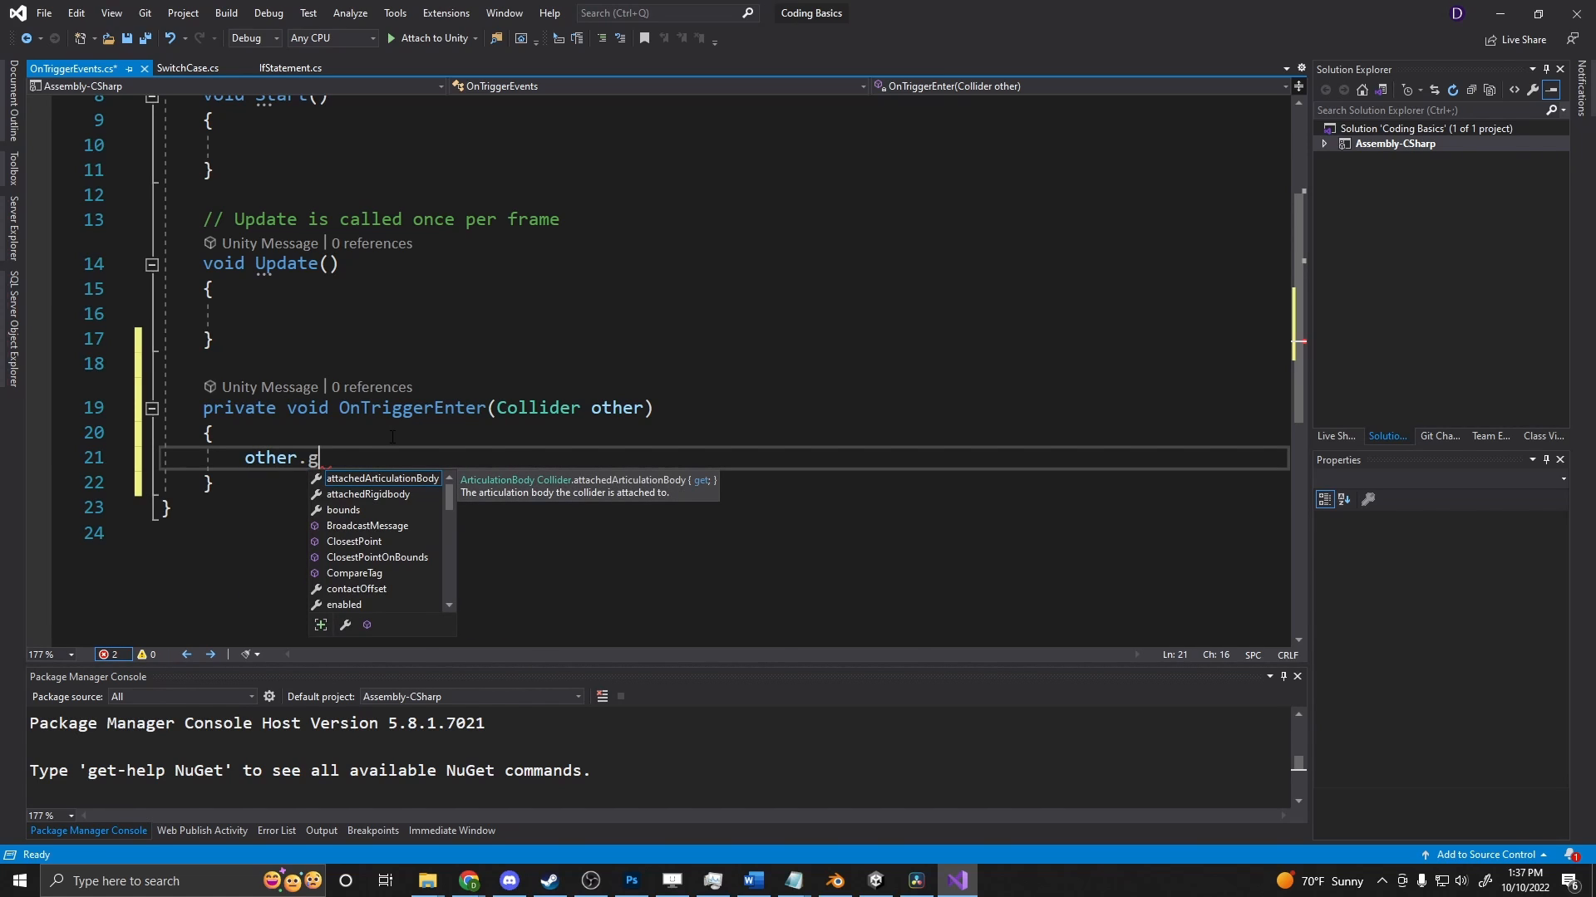
pyautogui.write('name')
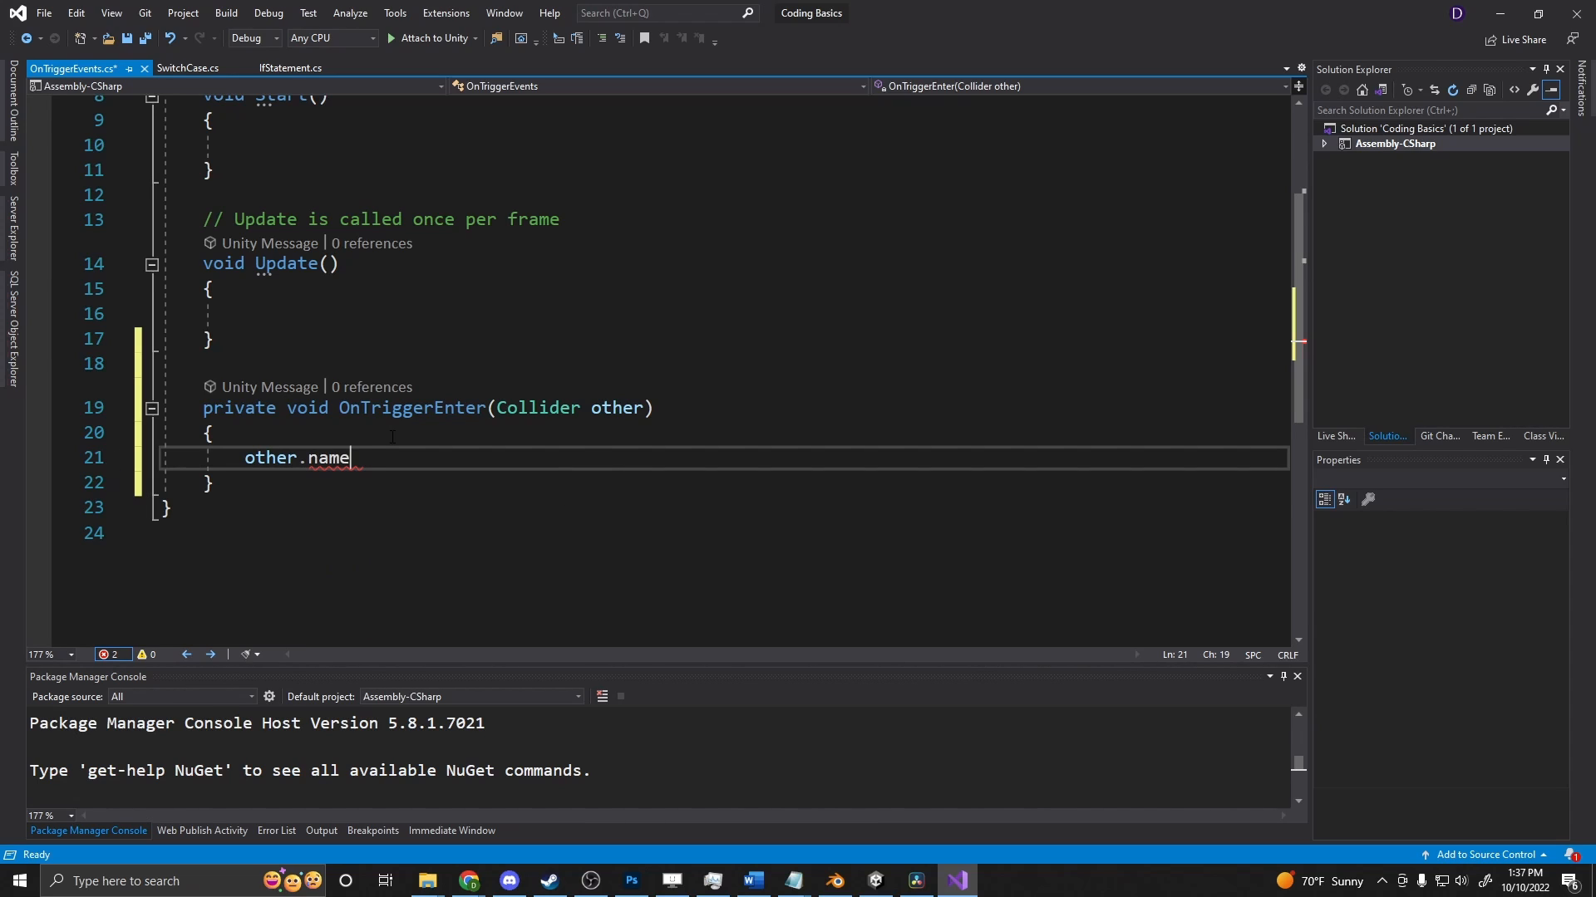
pyautogui.write(';')
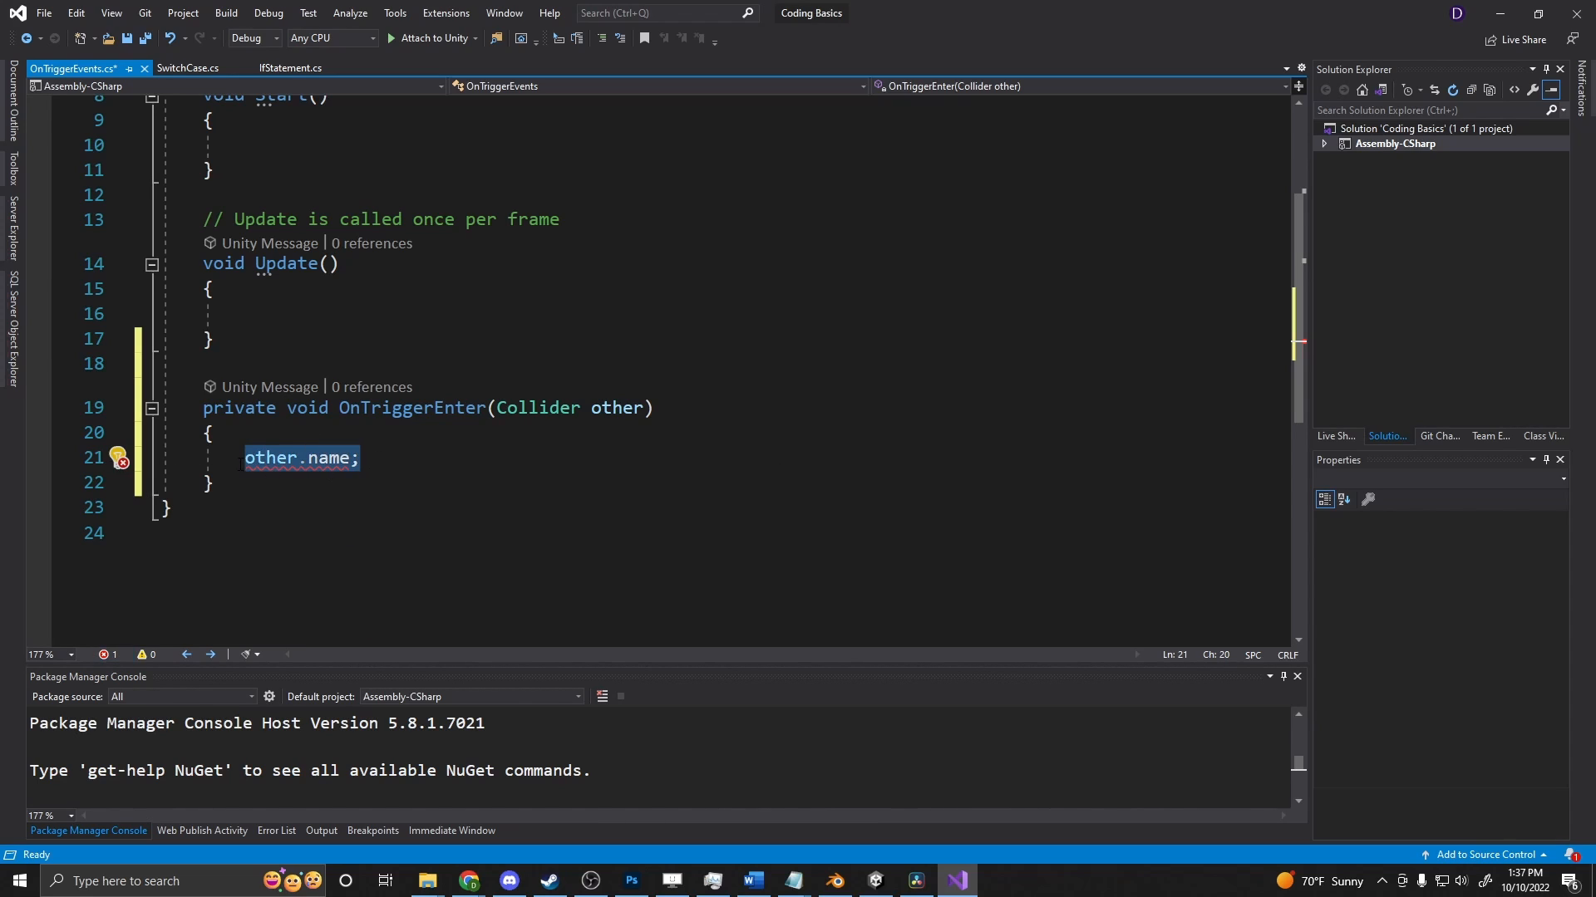
pyautogui.write('Debu.')
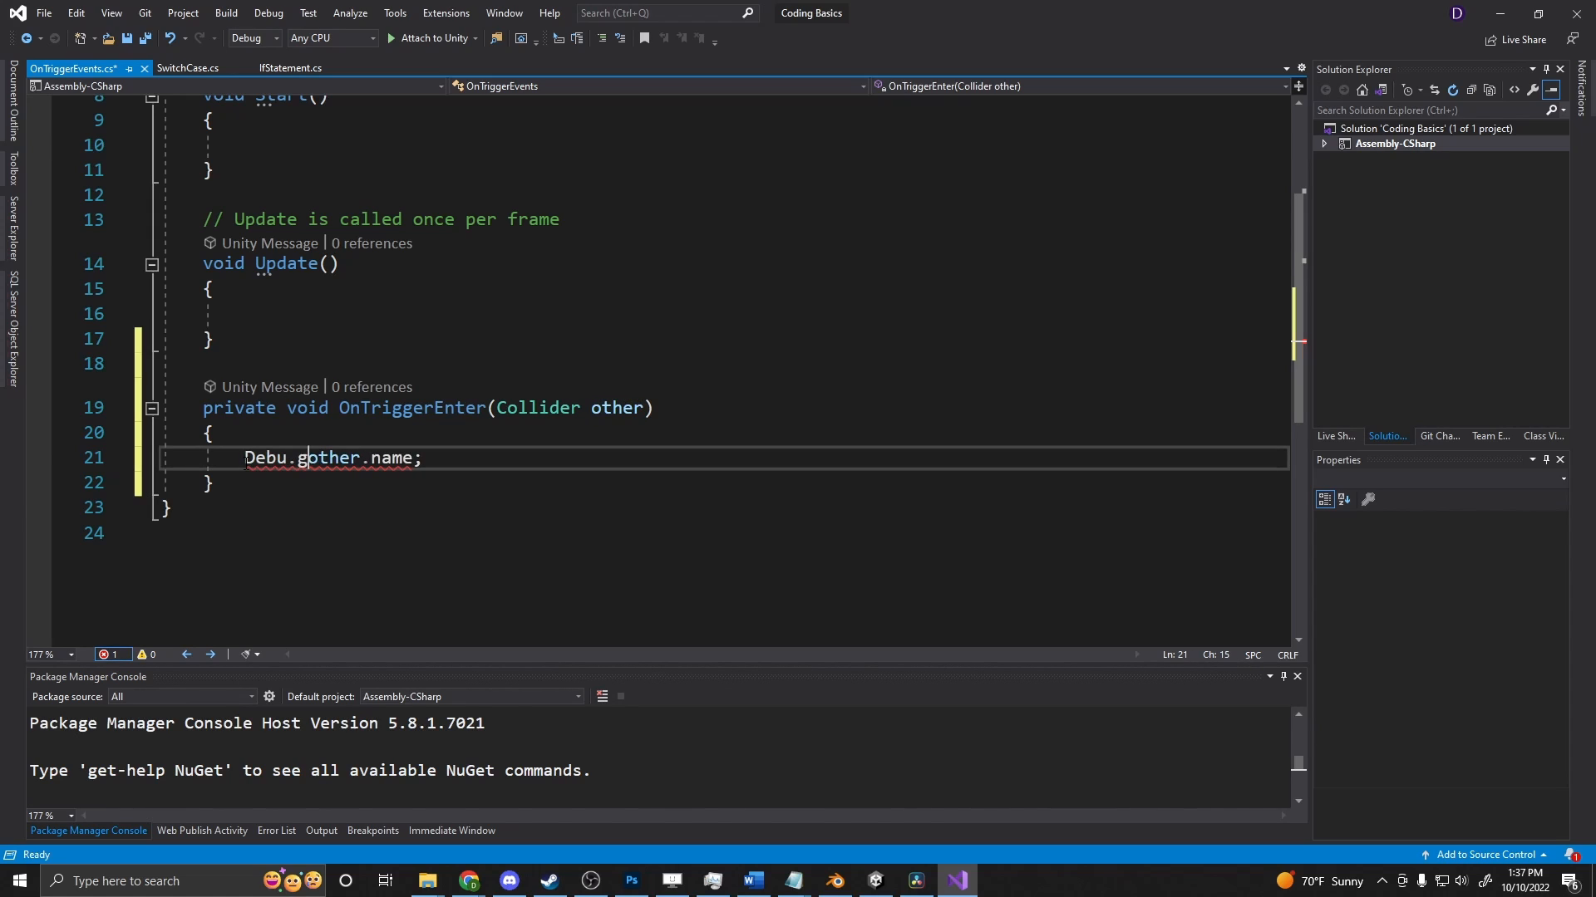
pyautogui.write('g')
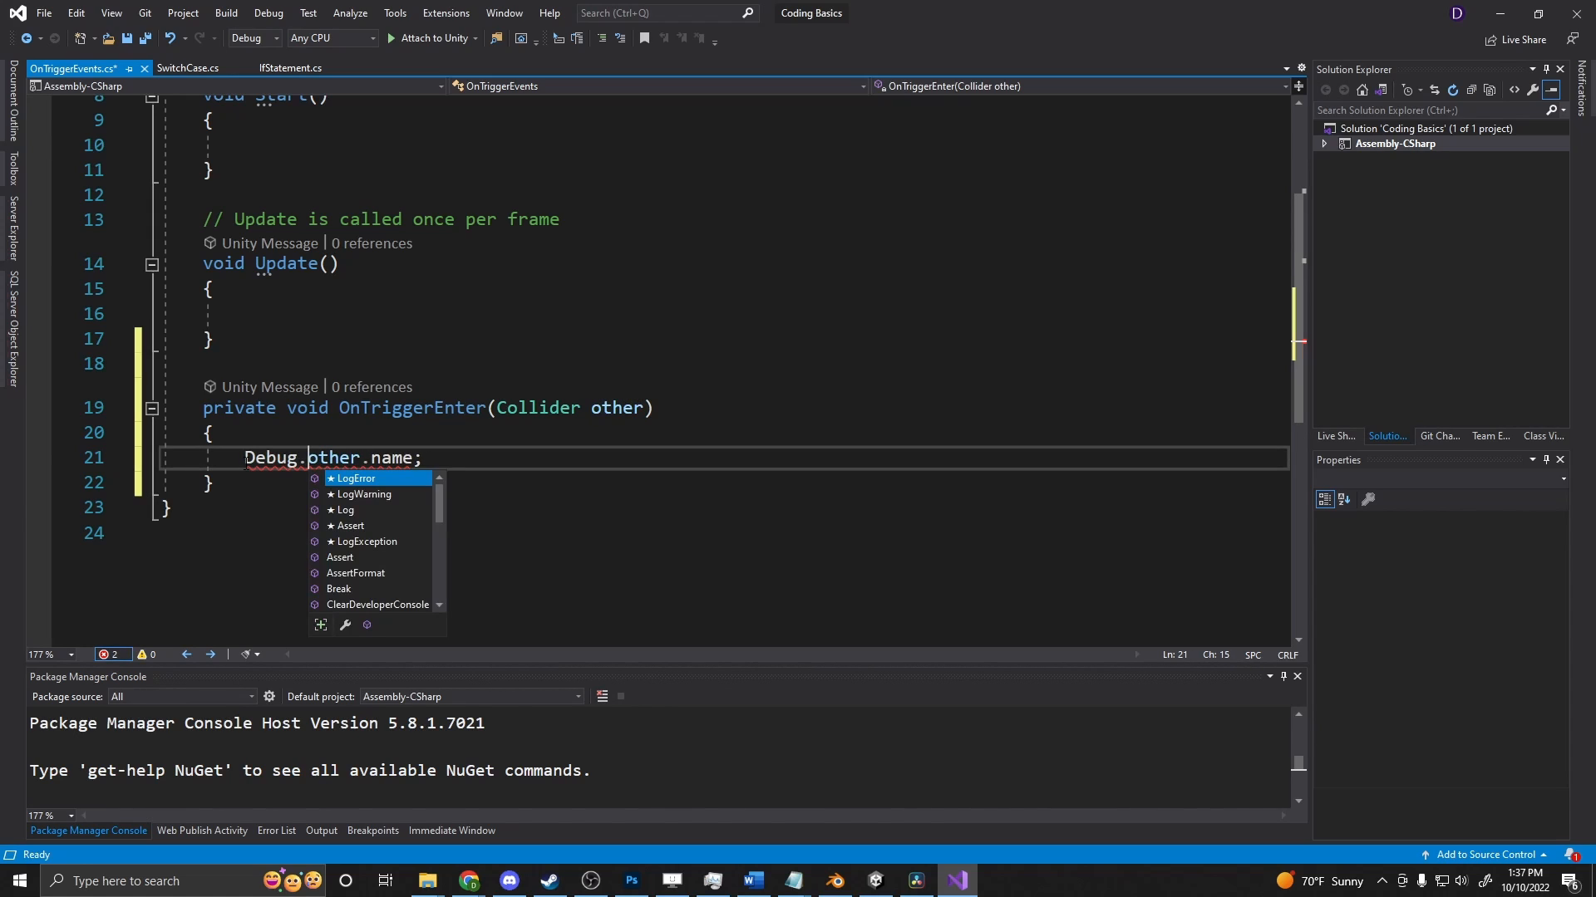
pyautogui.write('Lof("')
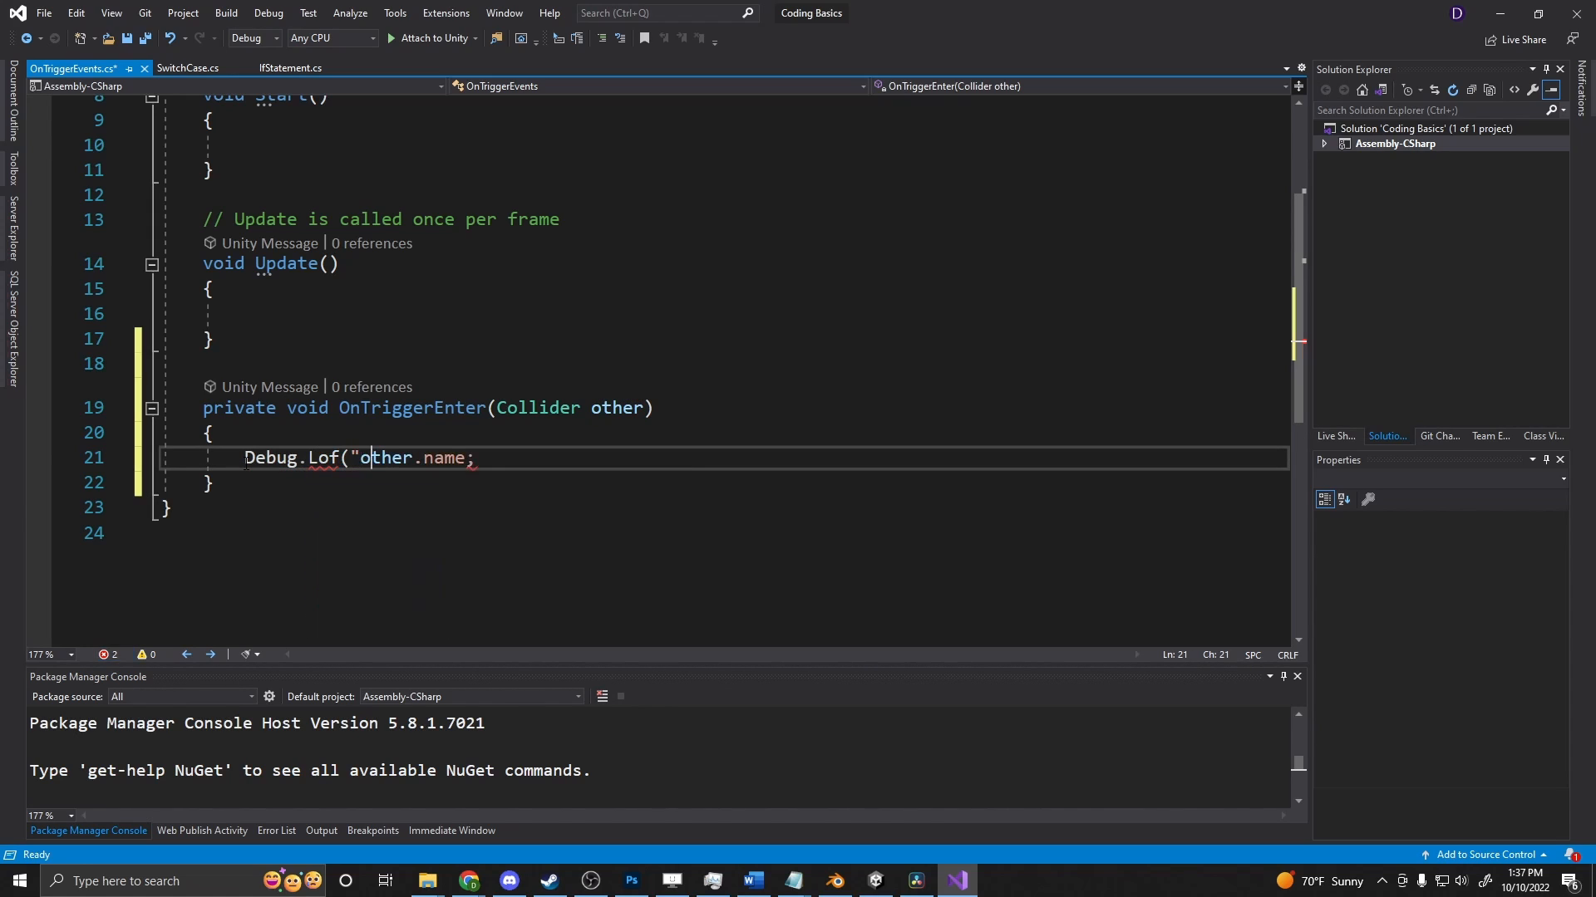
pyautogui.write('")')
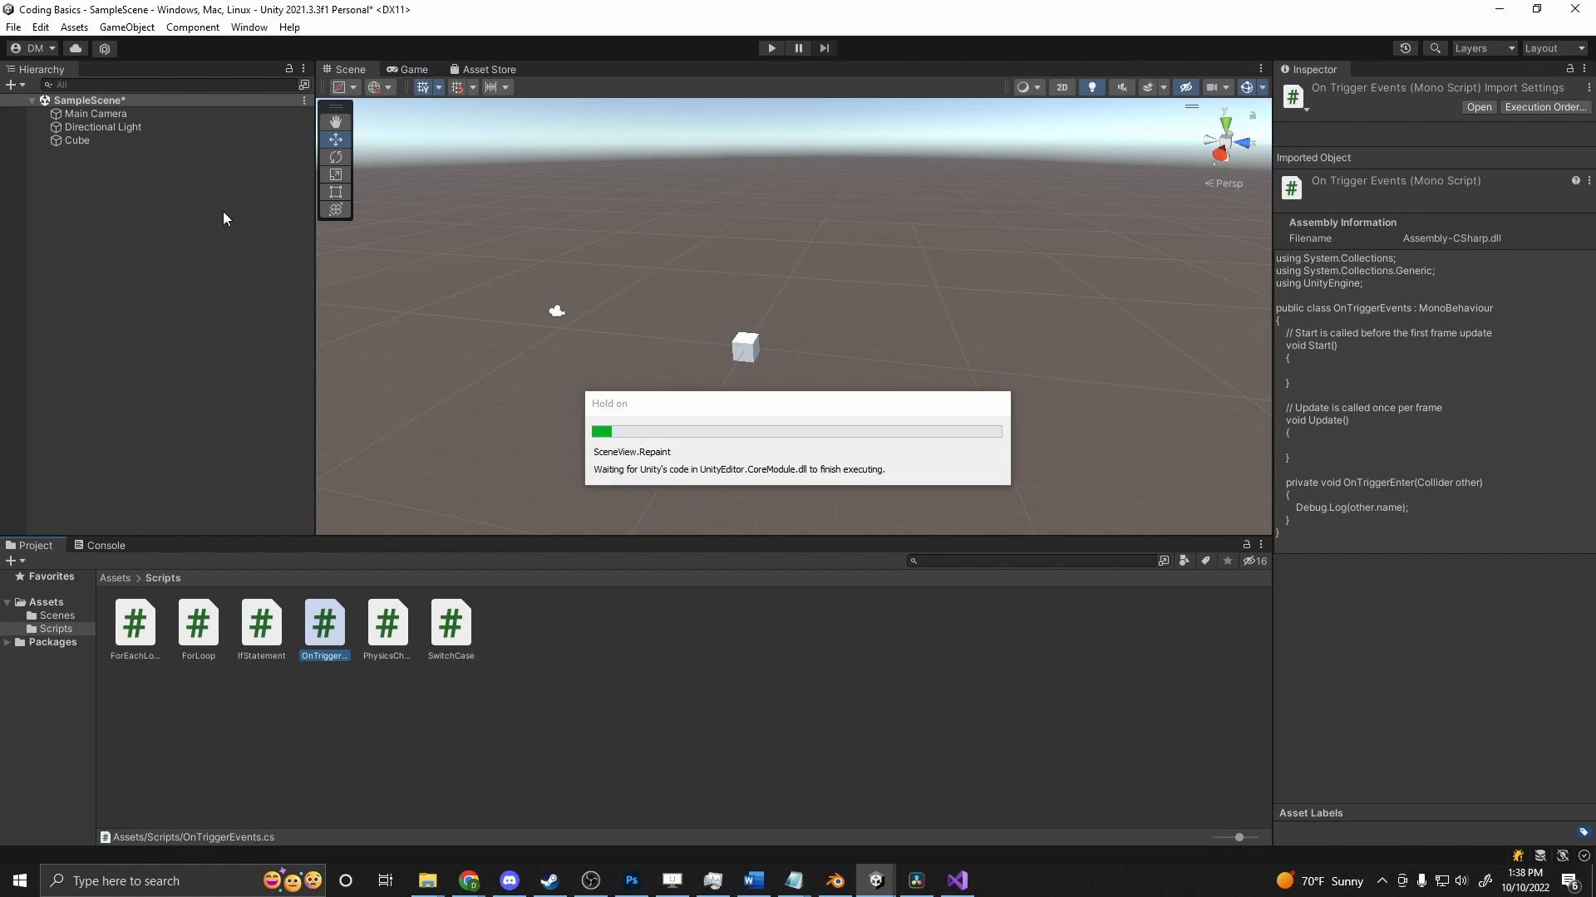
# - Create a second cube named InterceptingCube and reselect the trigger Cube
pyautogui.click(77, 140)
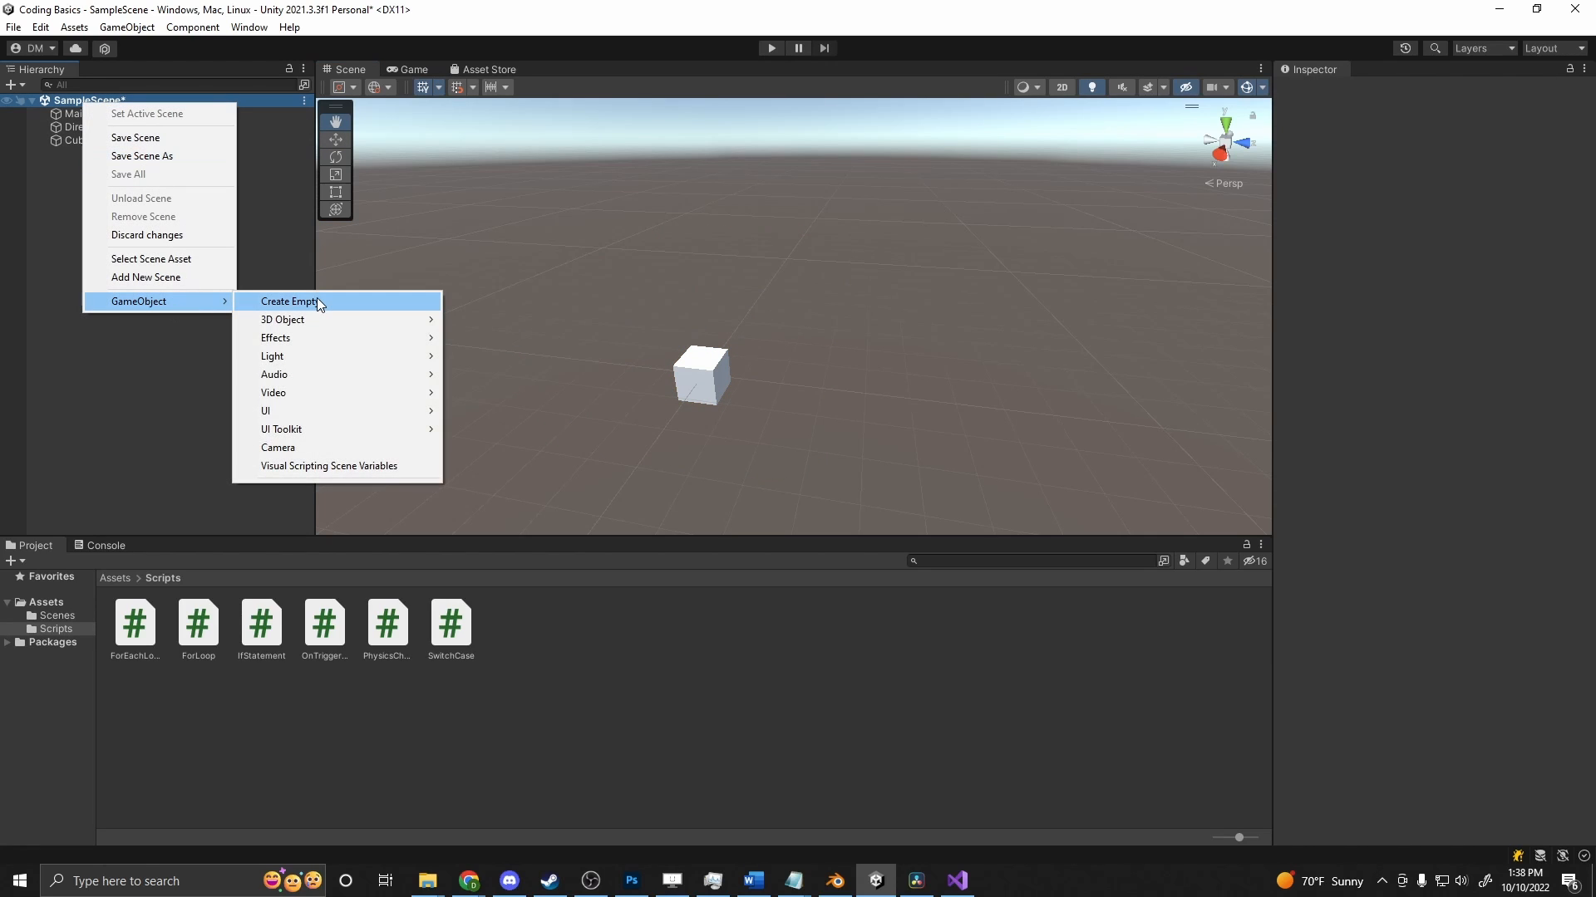
pyautogui.click(287, 301)
pyautogui.write('InterceptingCube')
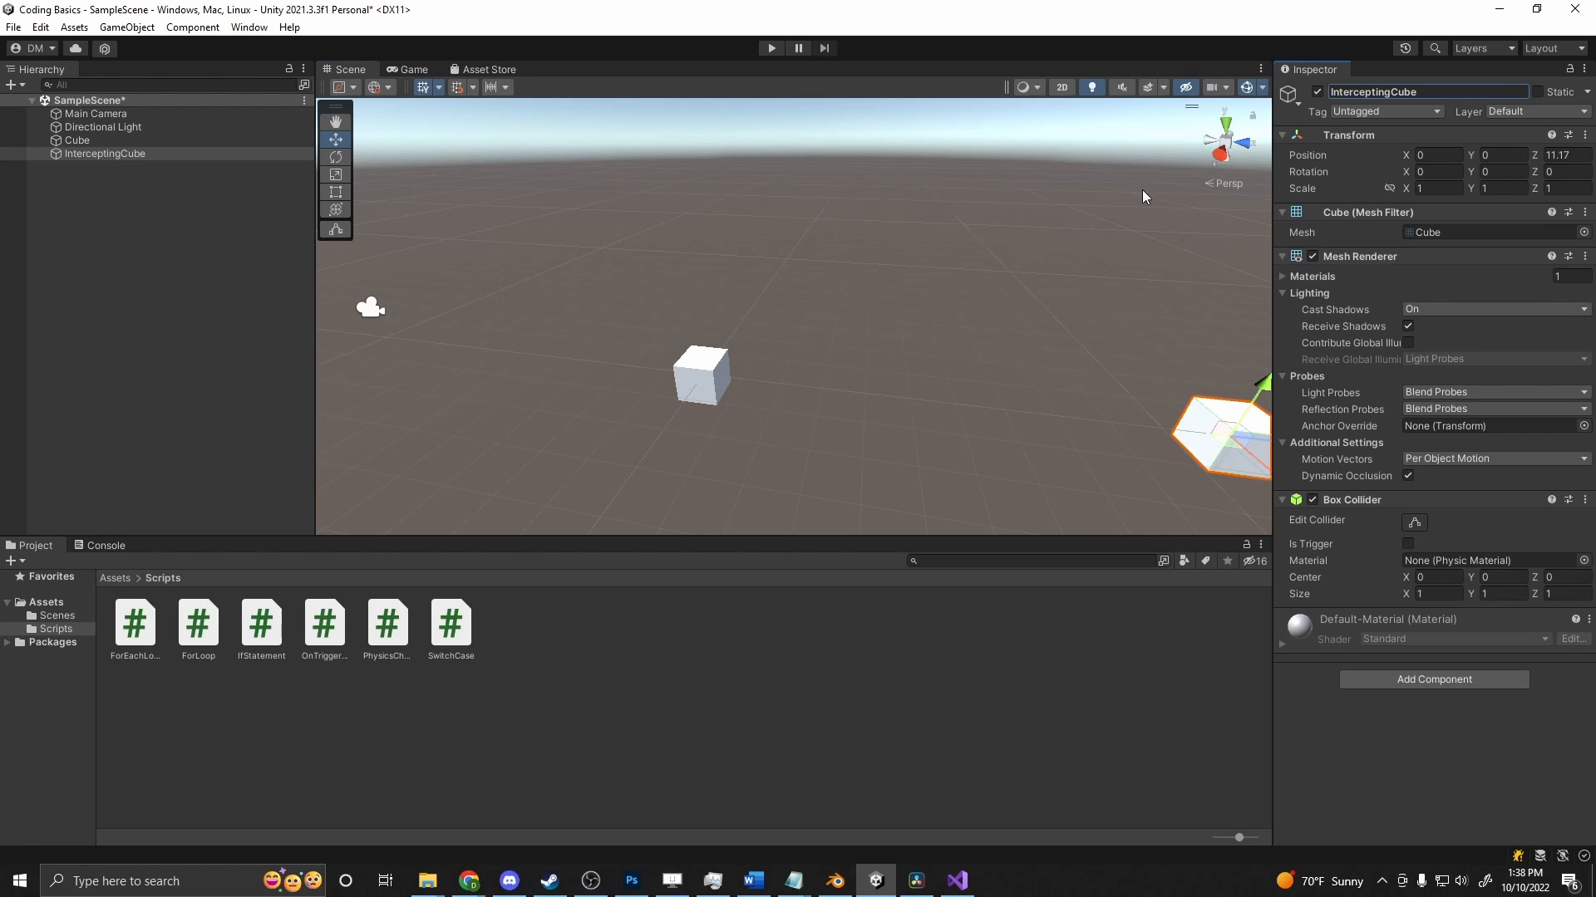
pyautogui.click(77, 140)
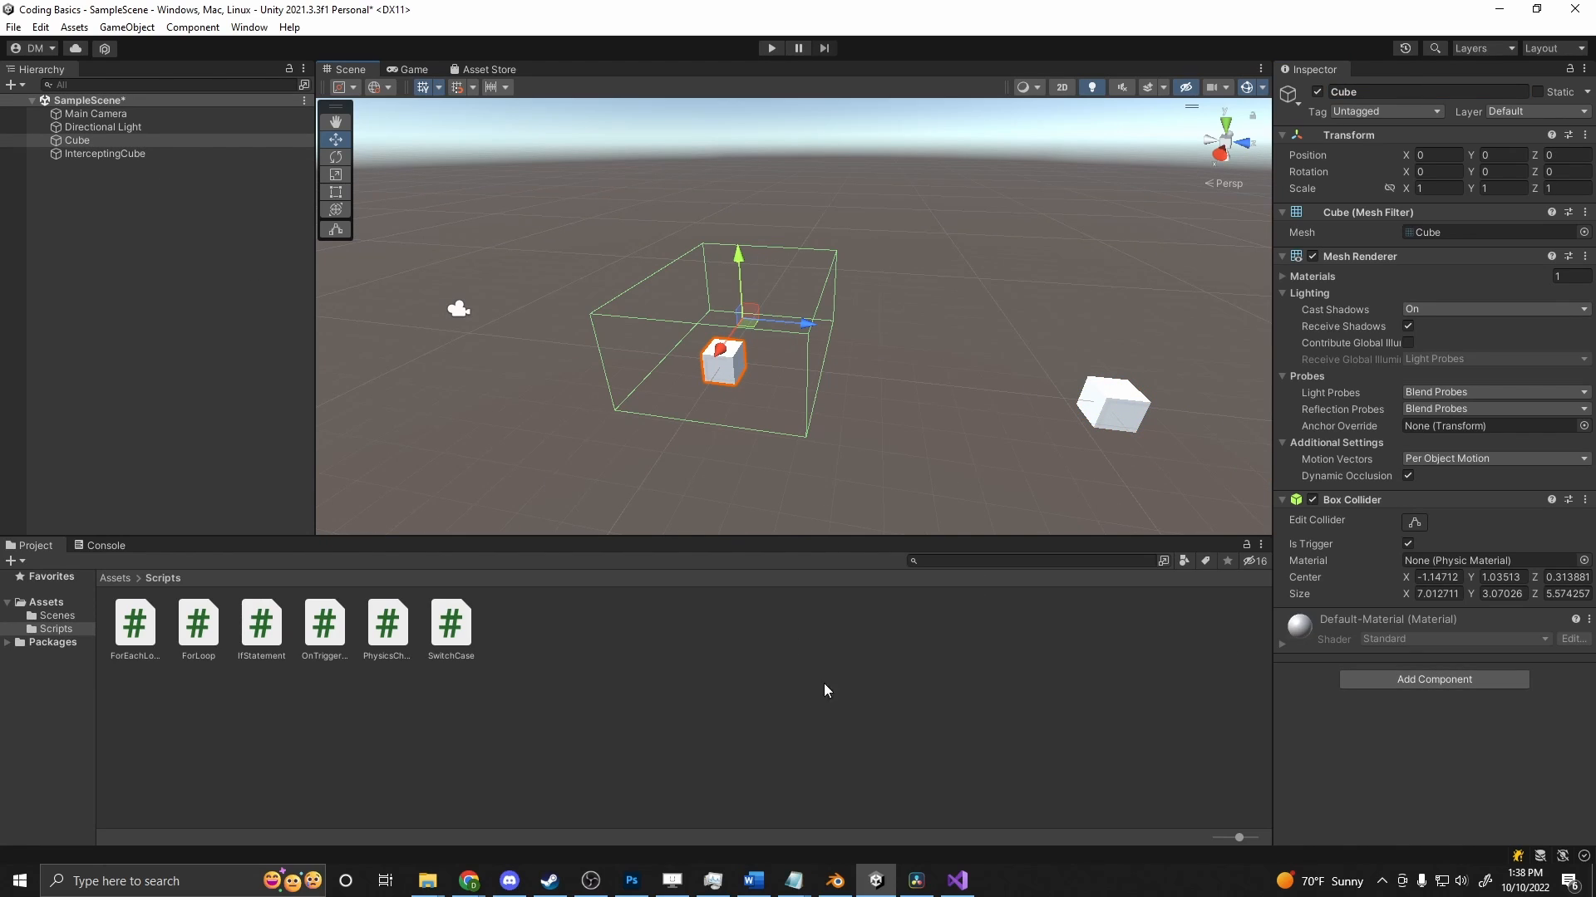
pyautogui.moveTo(389, 616)
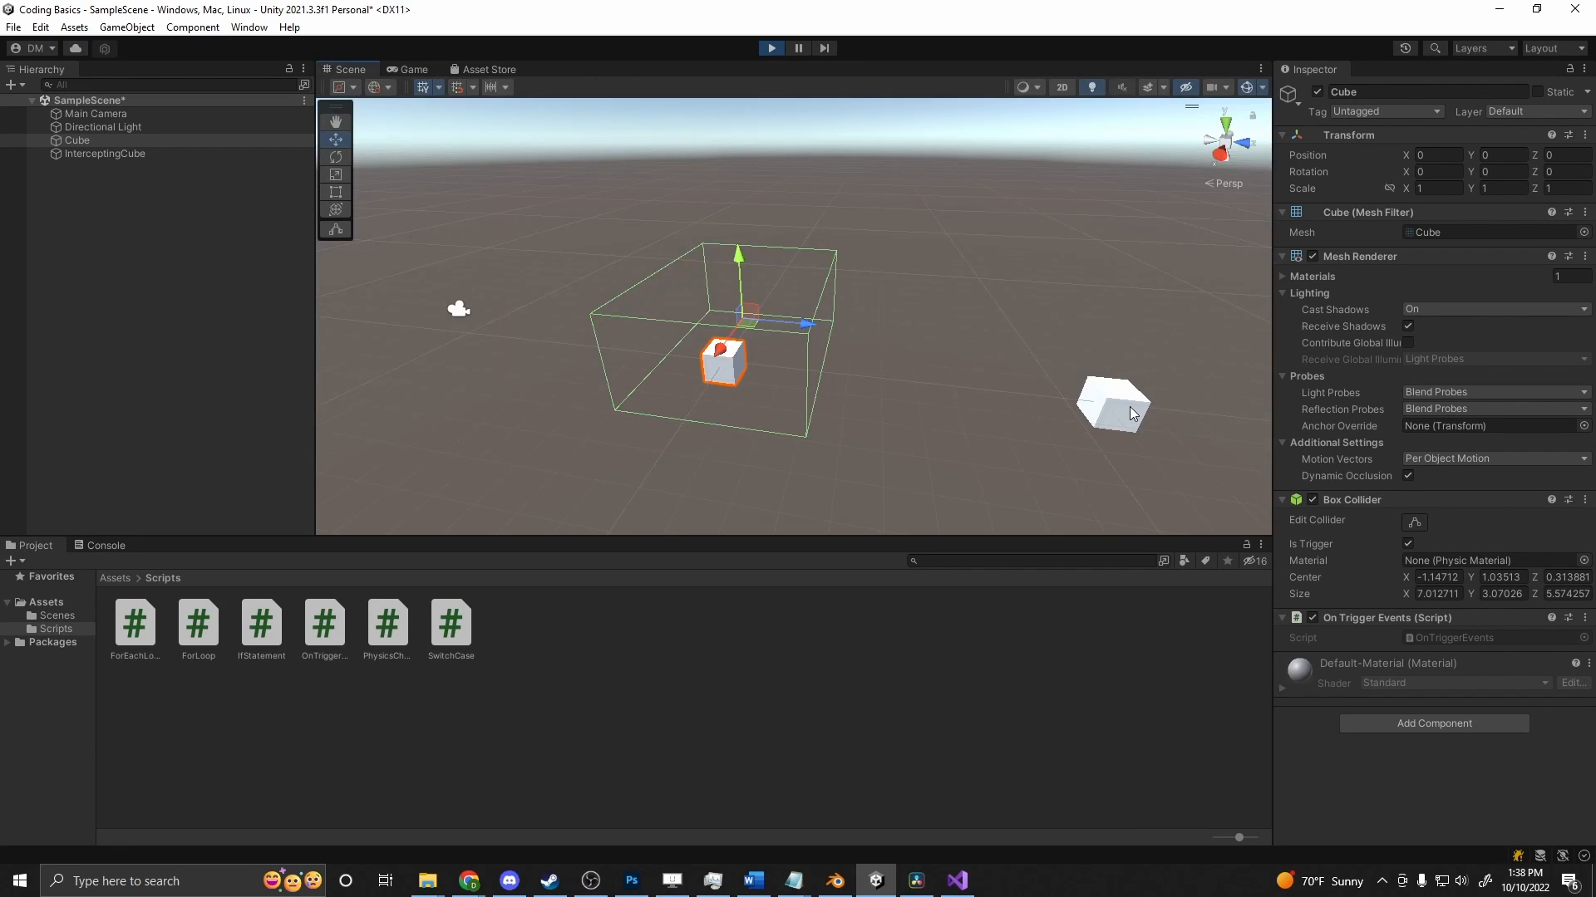
# - Give InterceptingCube a kinematic Rigidbody and drag it through the trigger Cube
pyautogui.click(104, 154)
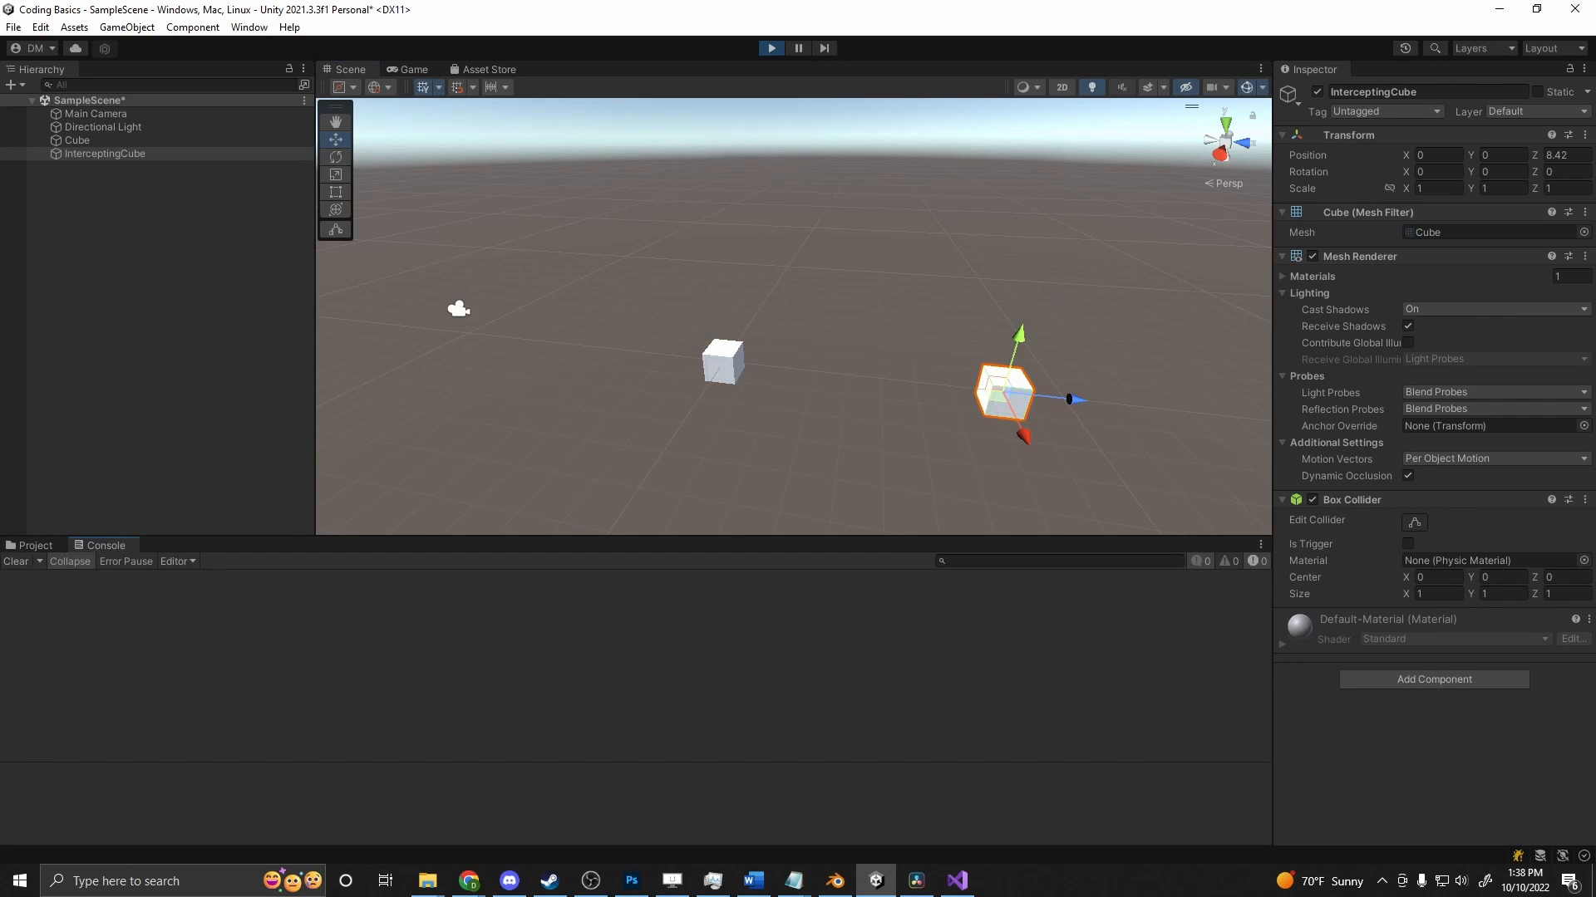
pyautogui.moveTo(649, 337)
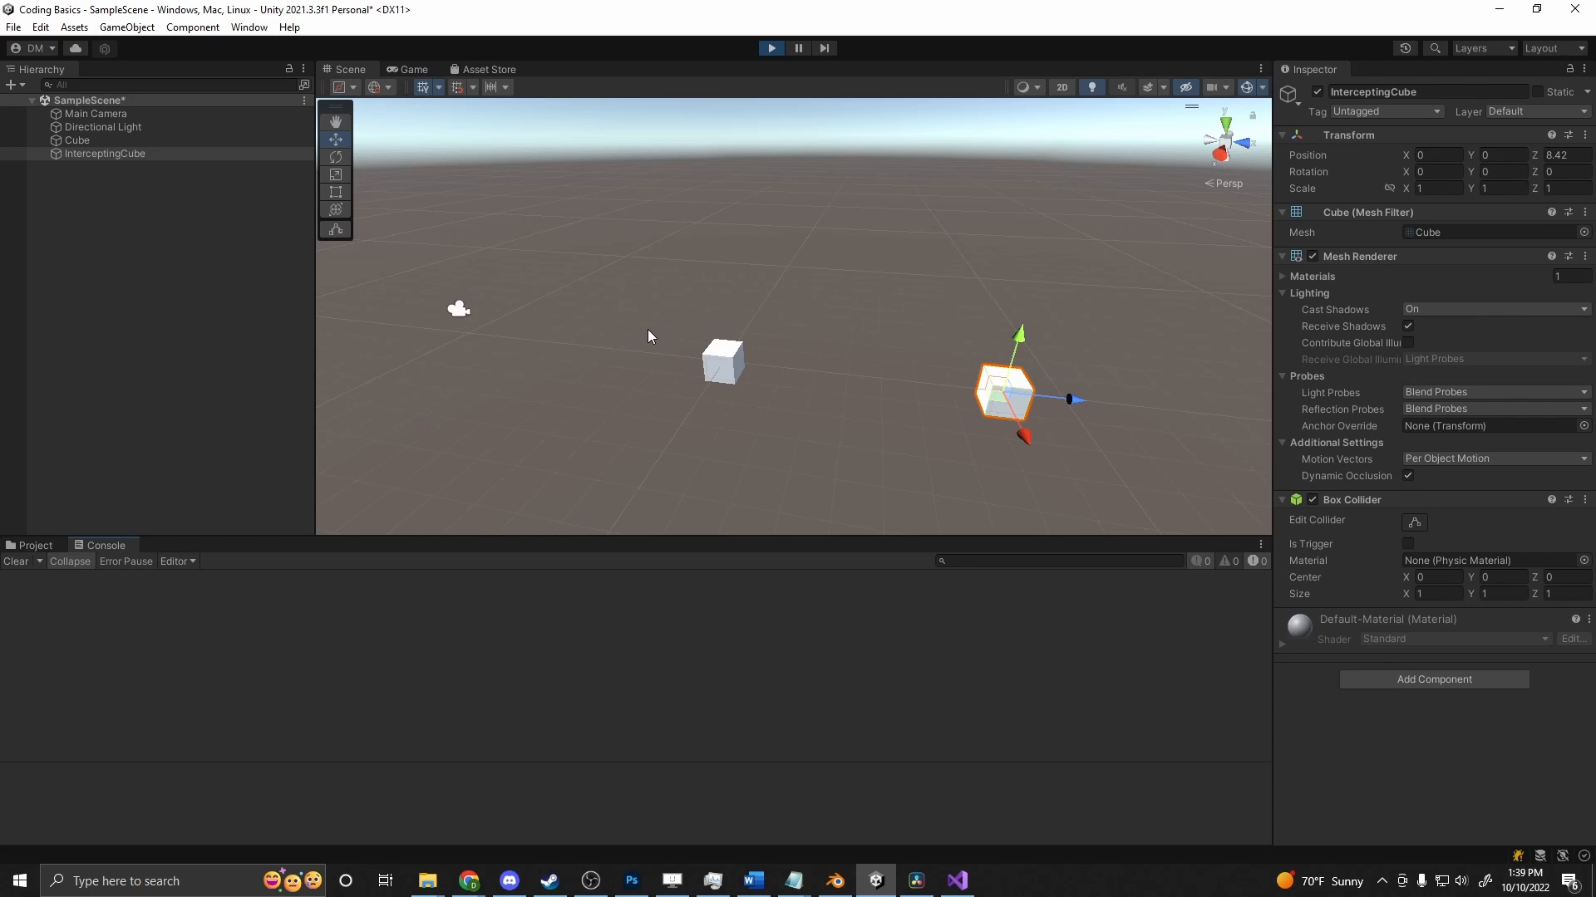
pyautogui.write('audios')
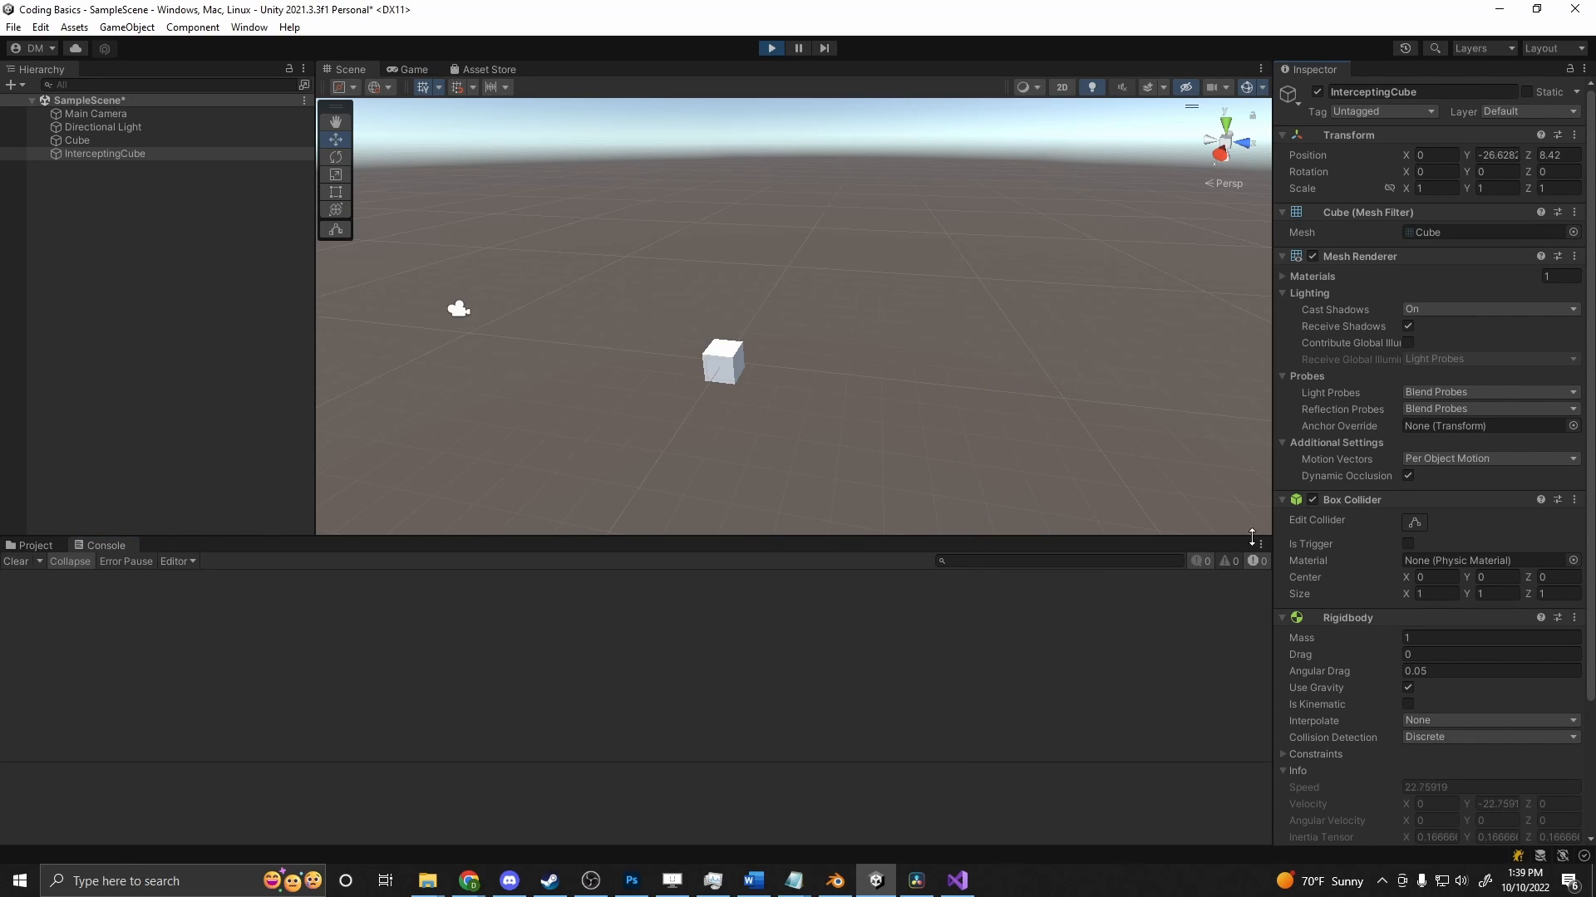
pyautogui.click(1407, 704)
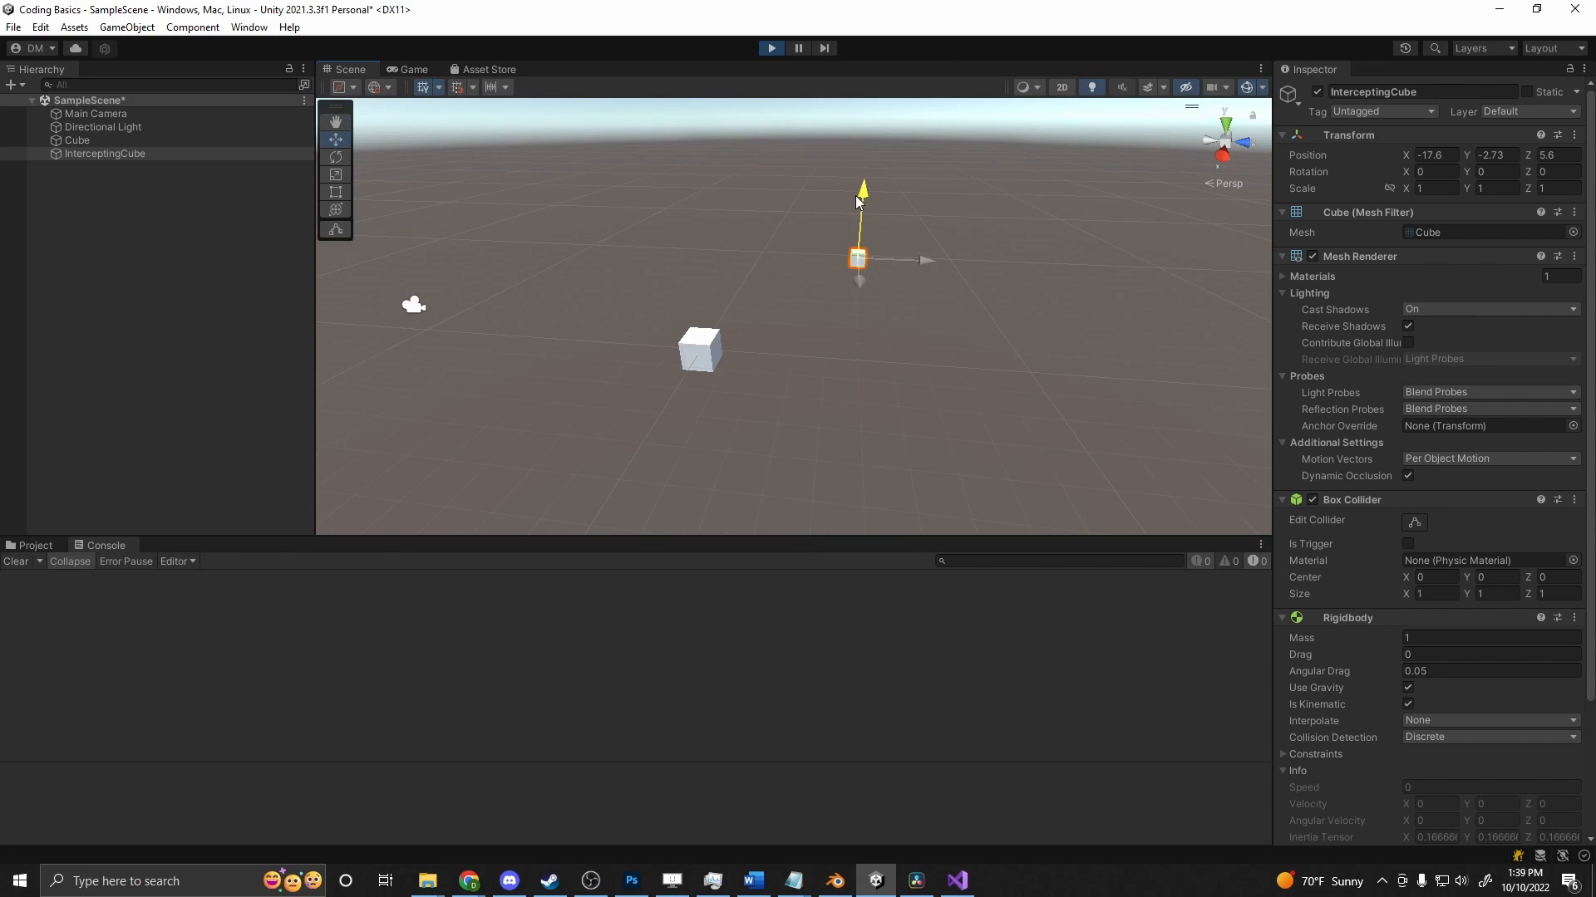
pyautogui.moveTo(857, 258); pyautogui.dragTo(753, 362)
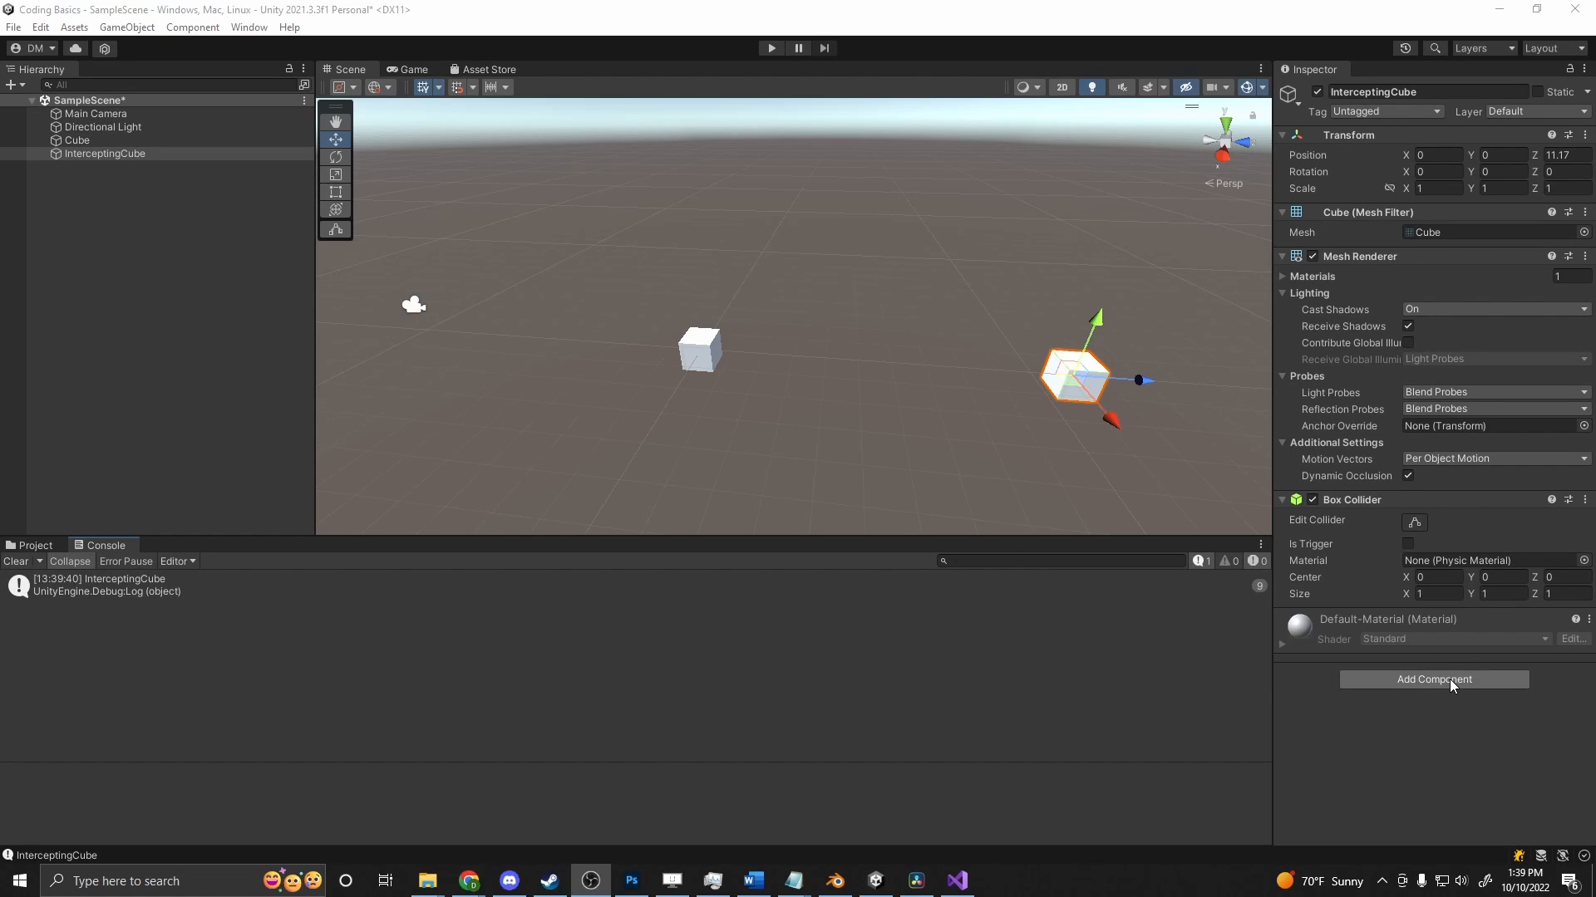
pyautogui.click(1432, 680)
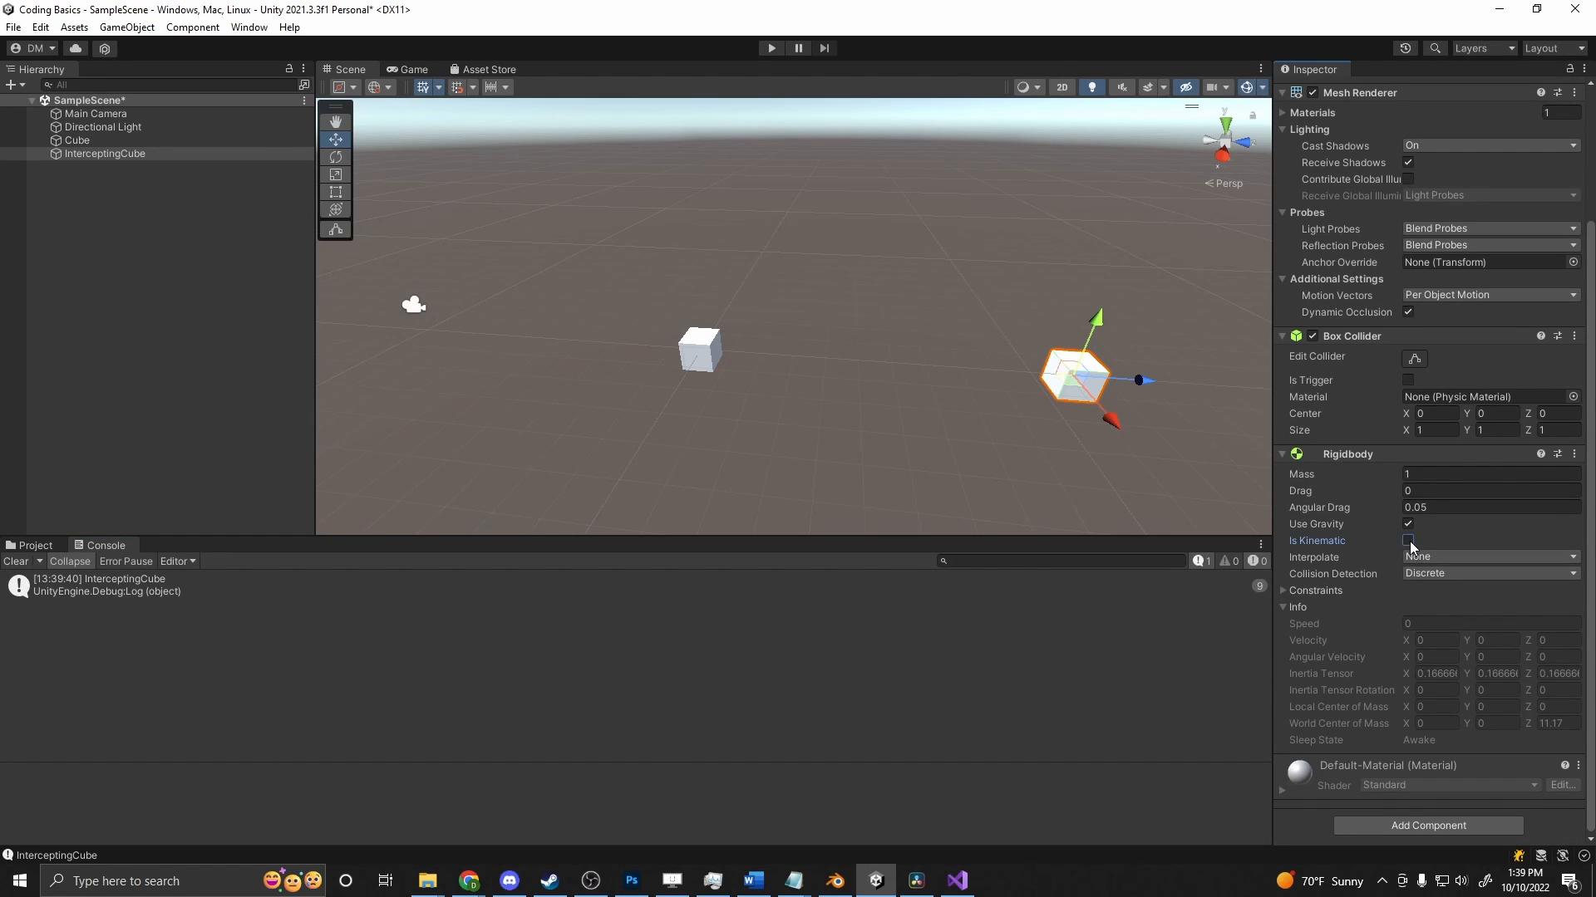
pyautogui.click(1409, 541)
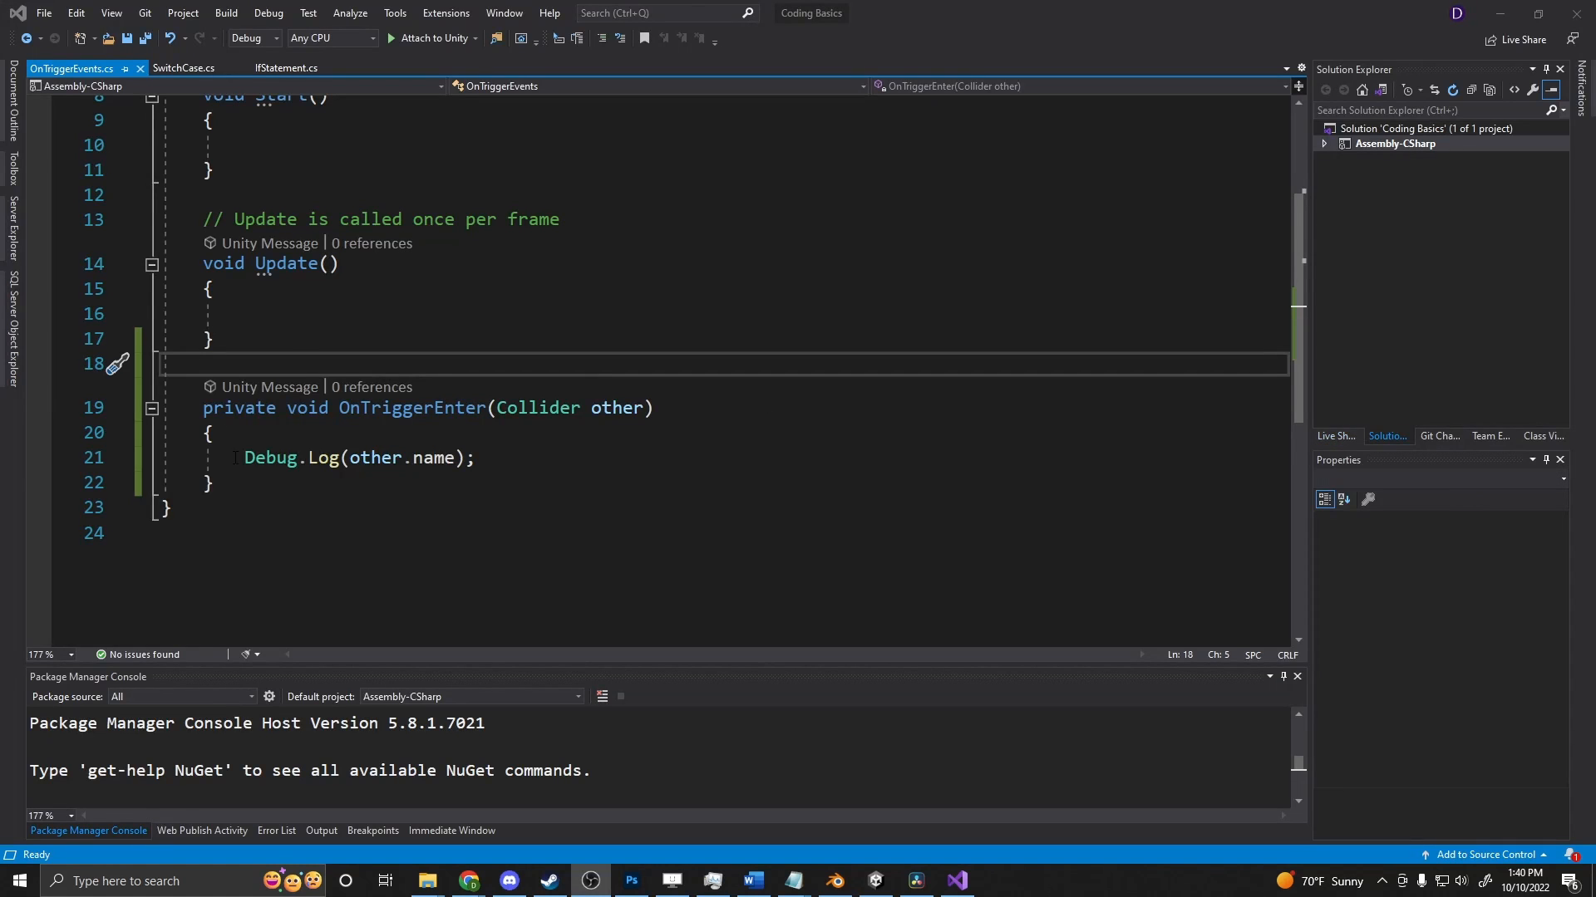
# - Add an OnTriggerExit method logging other.name and append " Has Entered" to the enter log
pyautogui.write('ont')
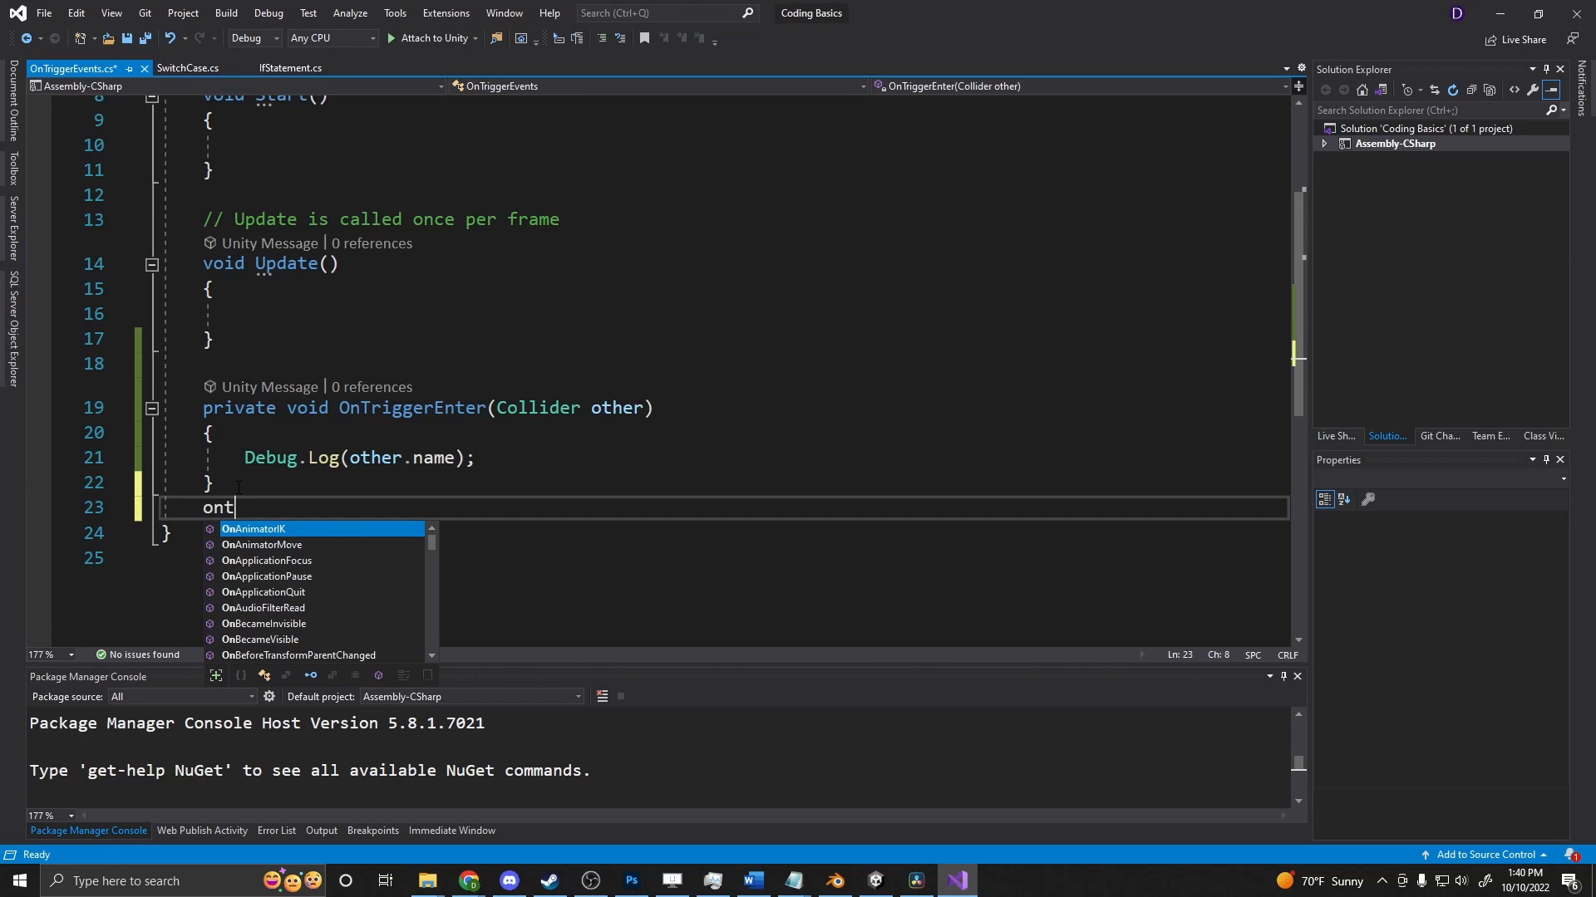
pyautogui.press('Tab')
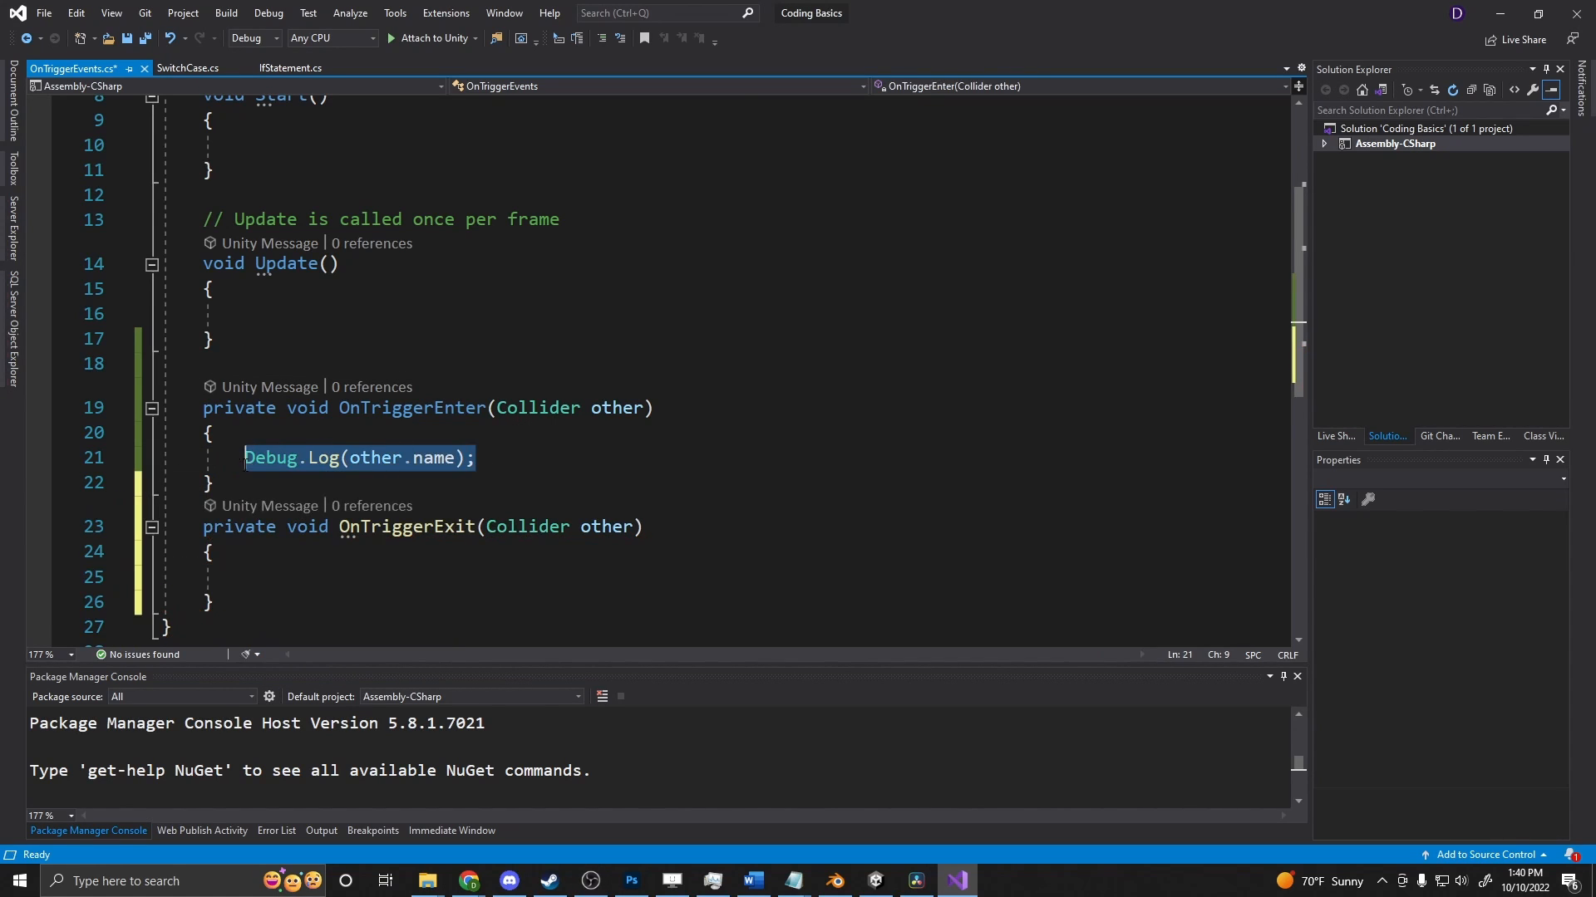
pyautogui.write('Debug.Log(other.name);')
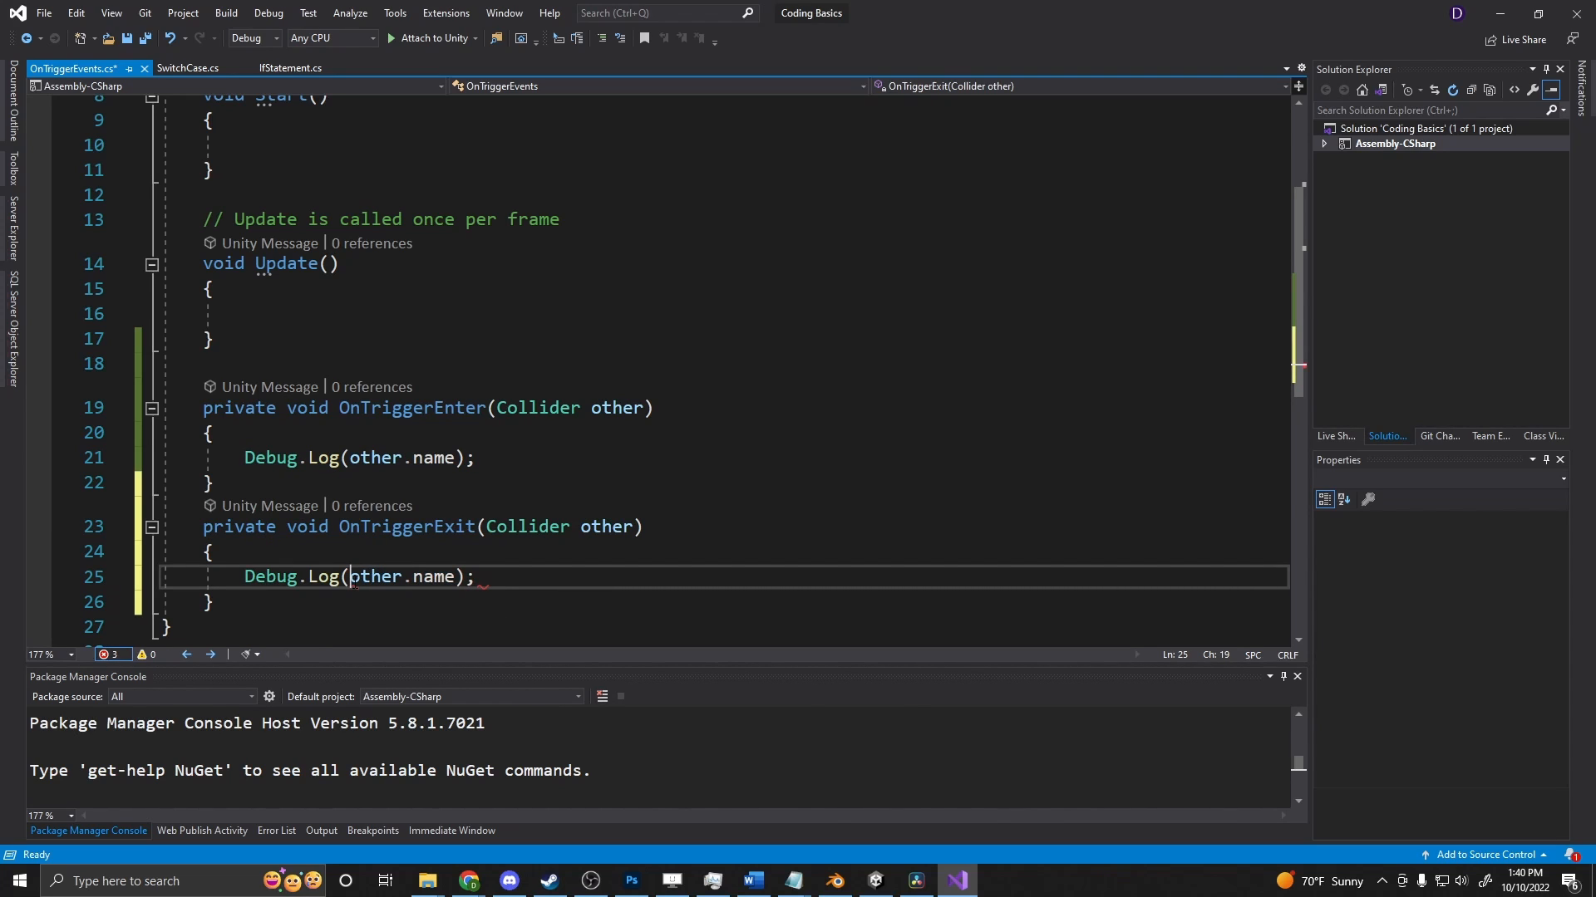
pyautogui.write('+')
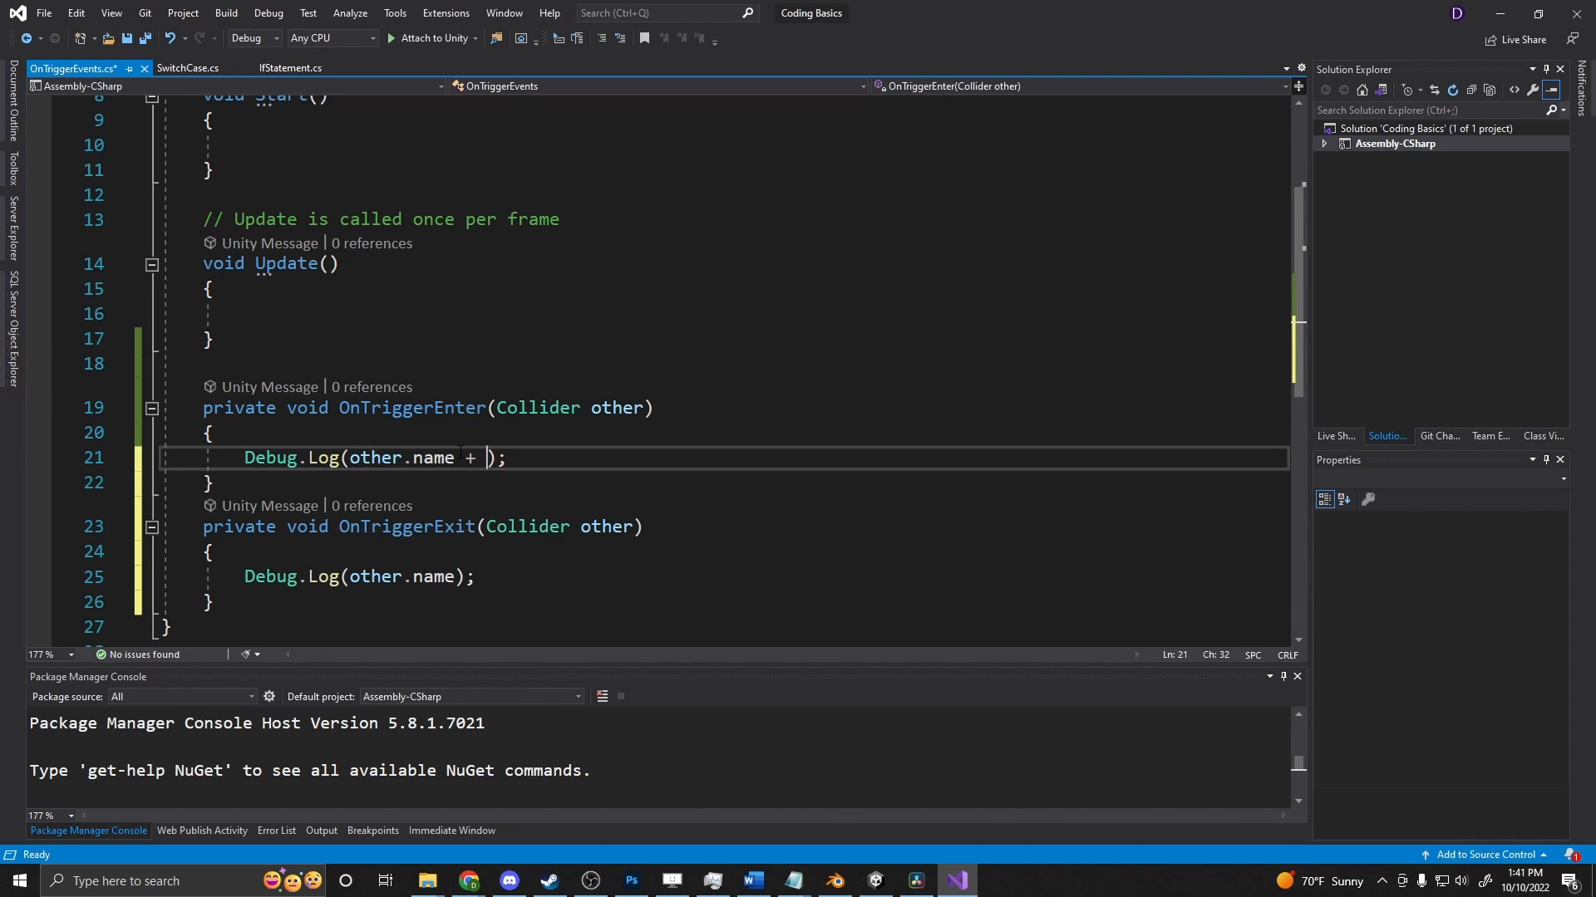
pyautogui.write('"Has Entered')
pyautogui.click(362, 576)
pyautogui.write(' + " Has Exited"')
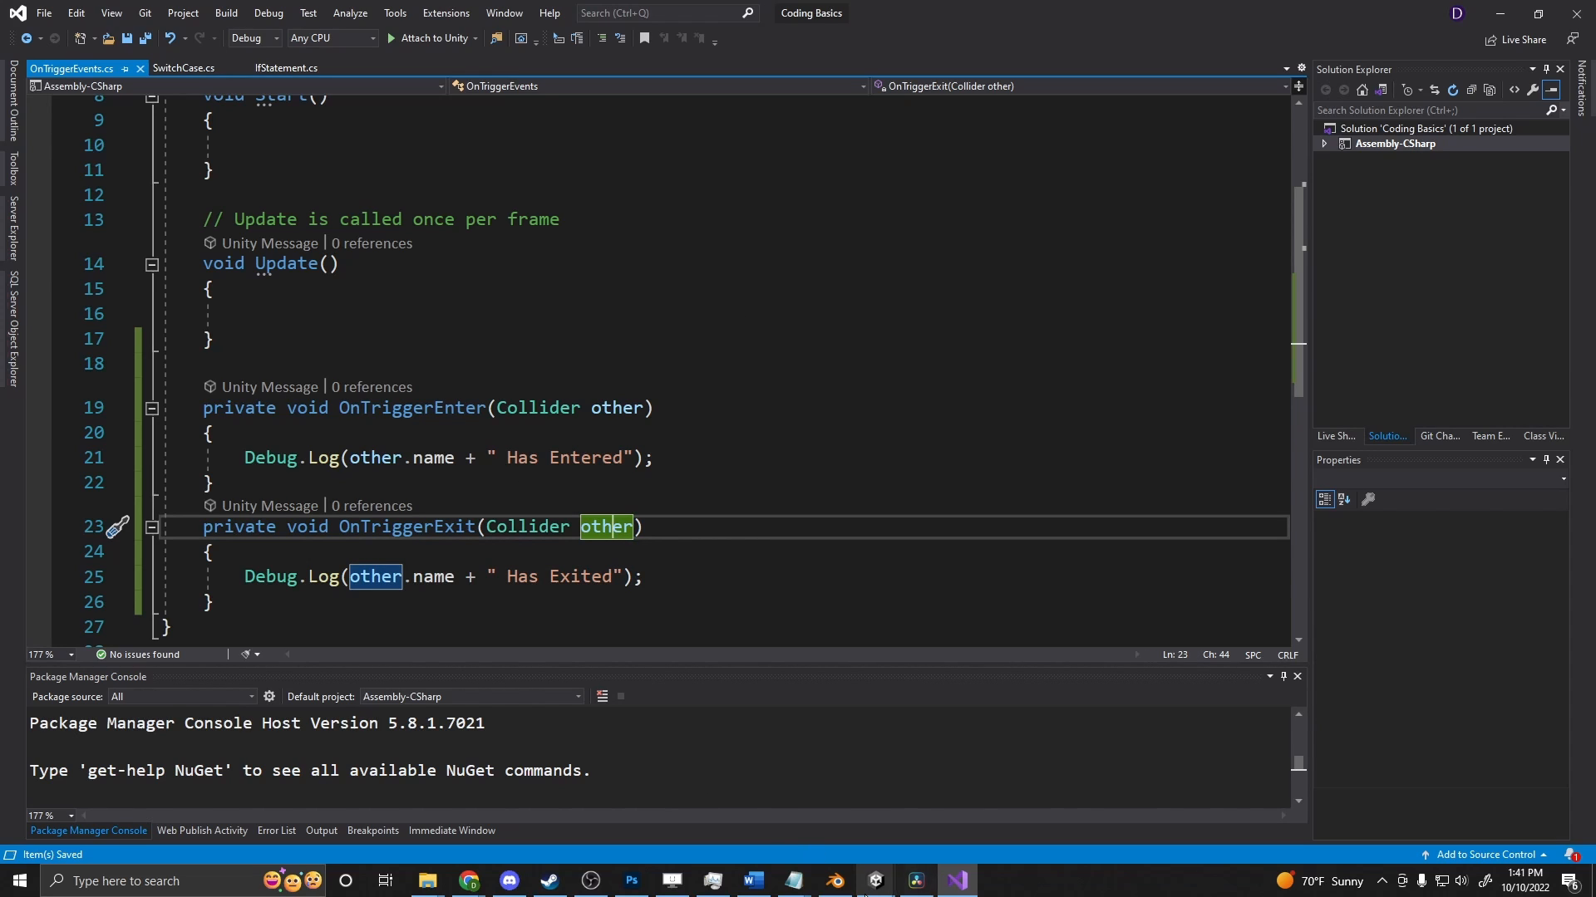
pyautogui.click(873, 881)
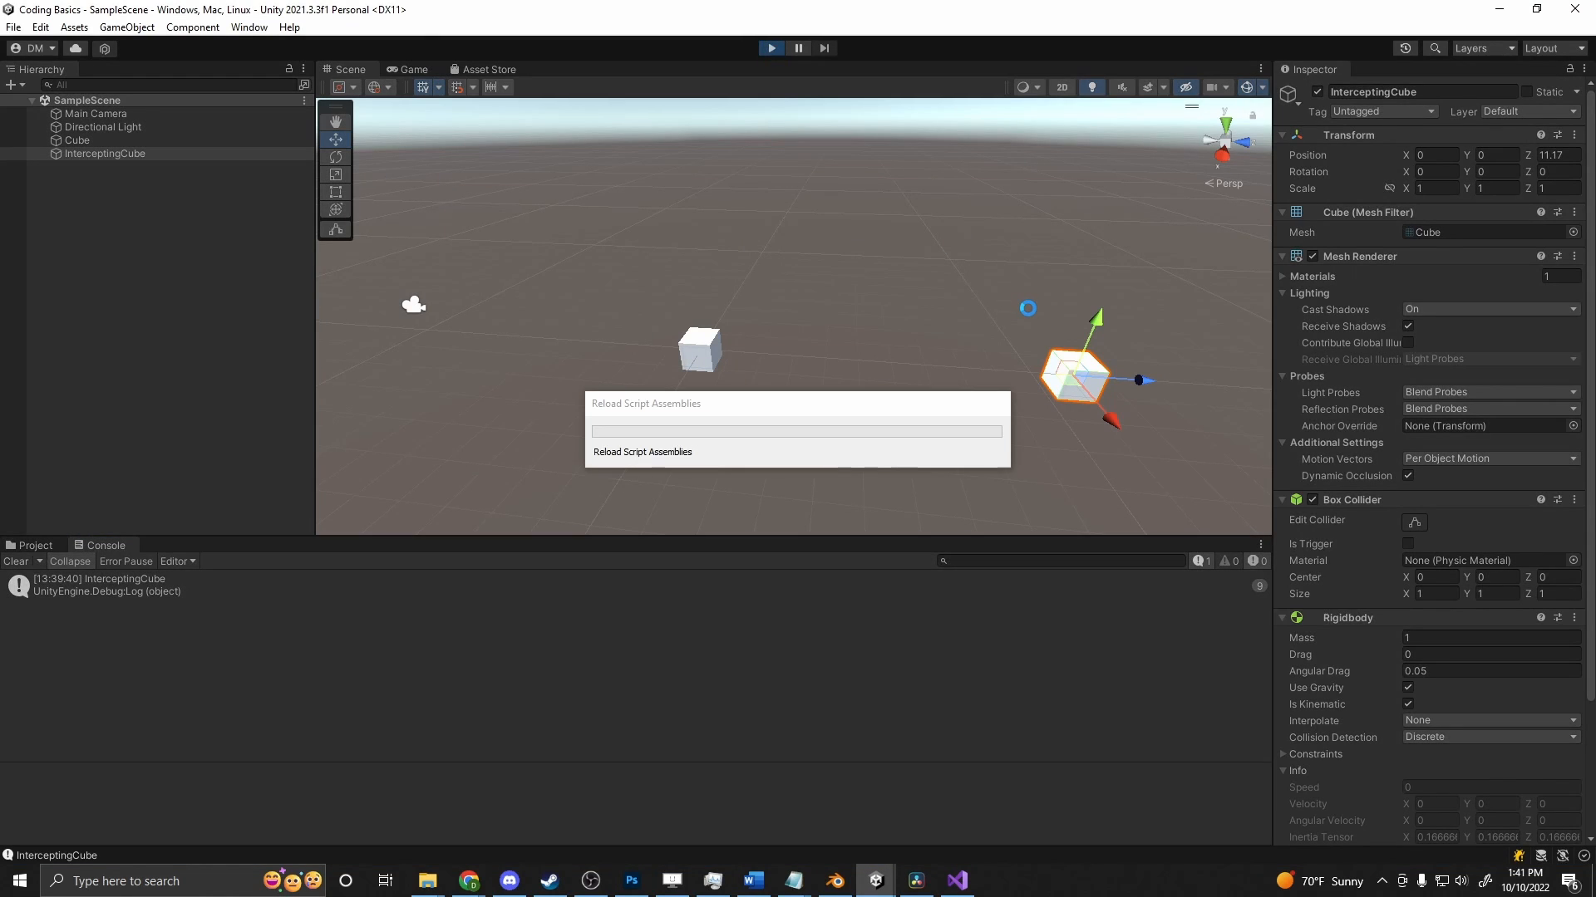
# - Run Play mode to test the Has Entered and Has Exited messages
pyautogui.click(412, 69)
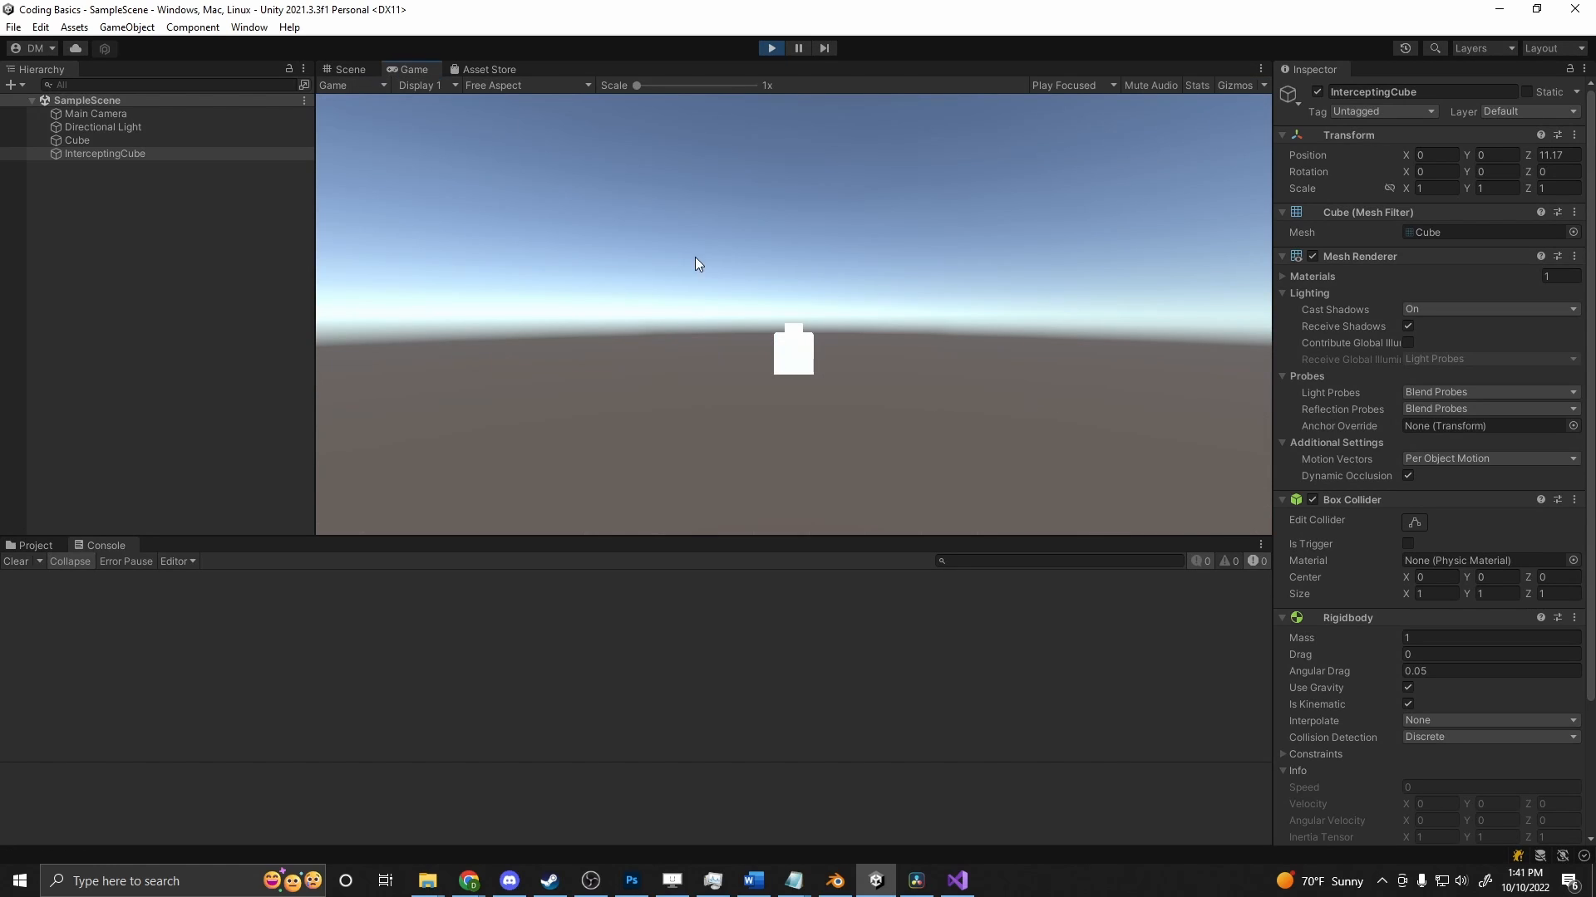
pyautogui.click(344, 69)
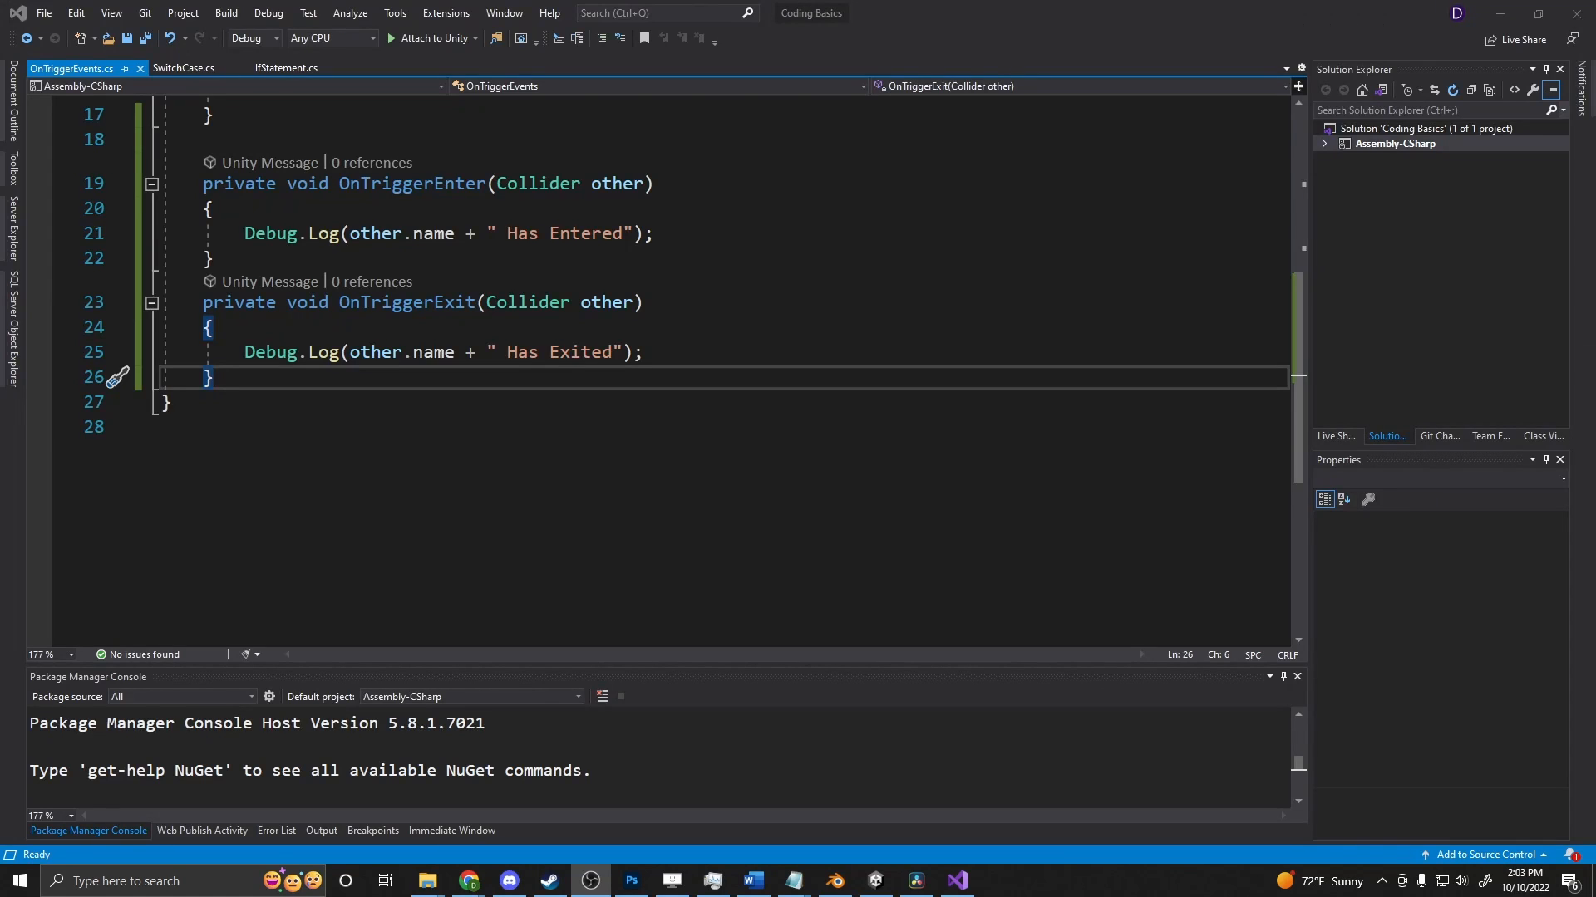
pyautogui.moveTo(628, 233)
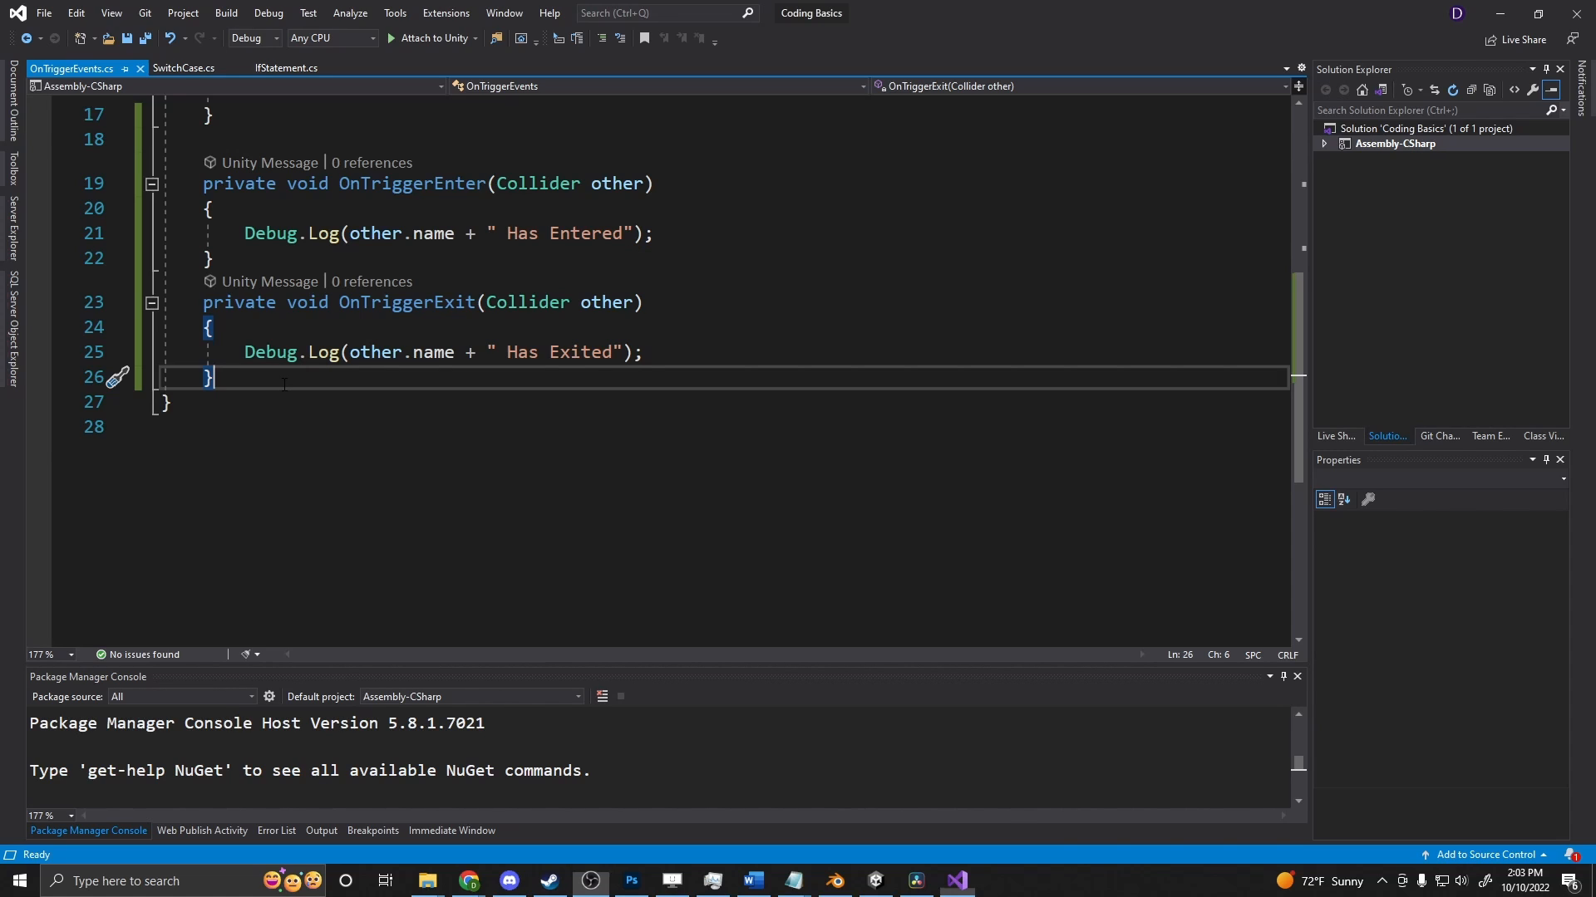
# - Add an OnTriggerStay method logging other.name + " Is Staying"
pyautogui.write('ontri')
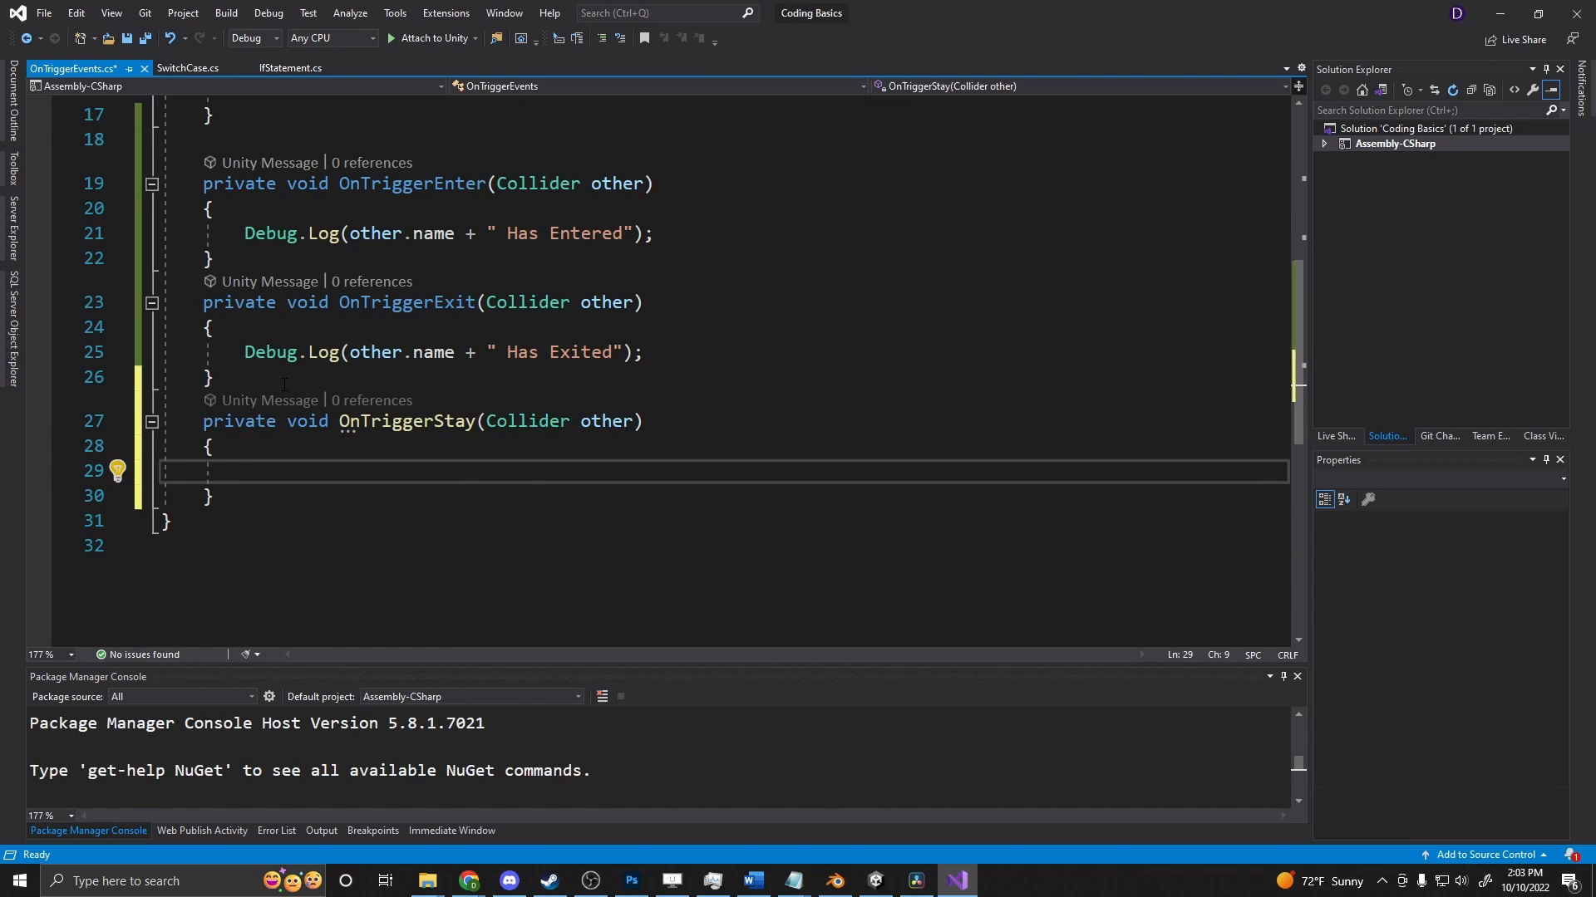
pyautogui.write('Debug,')
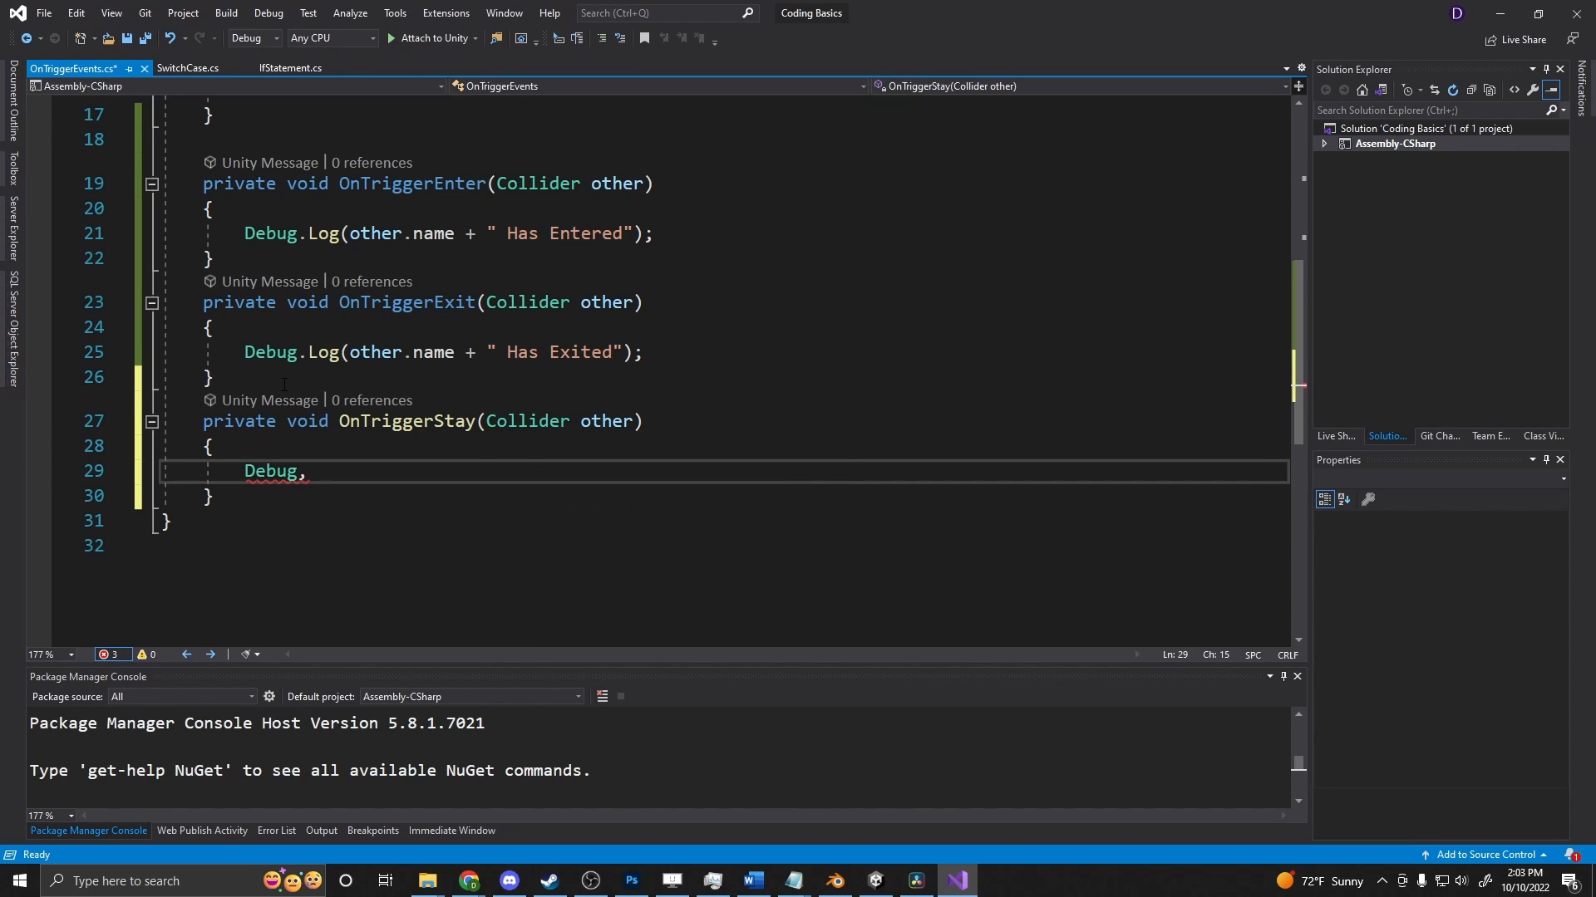
pyautogui.write('.Log')
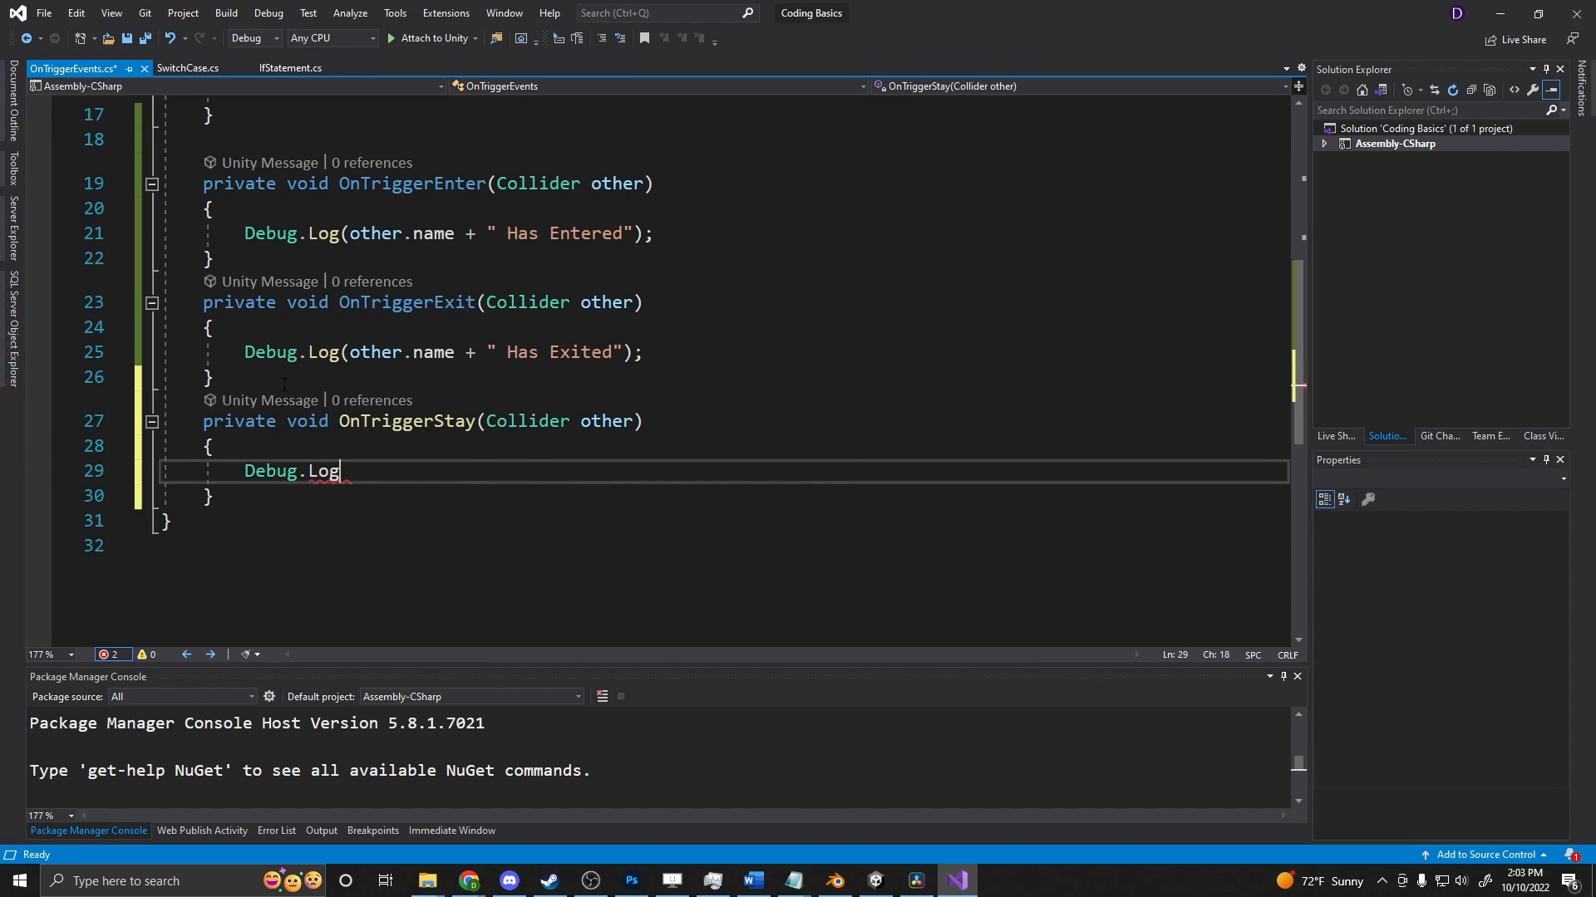
pyautogui.write('(other.name + " Is St')
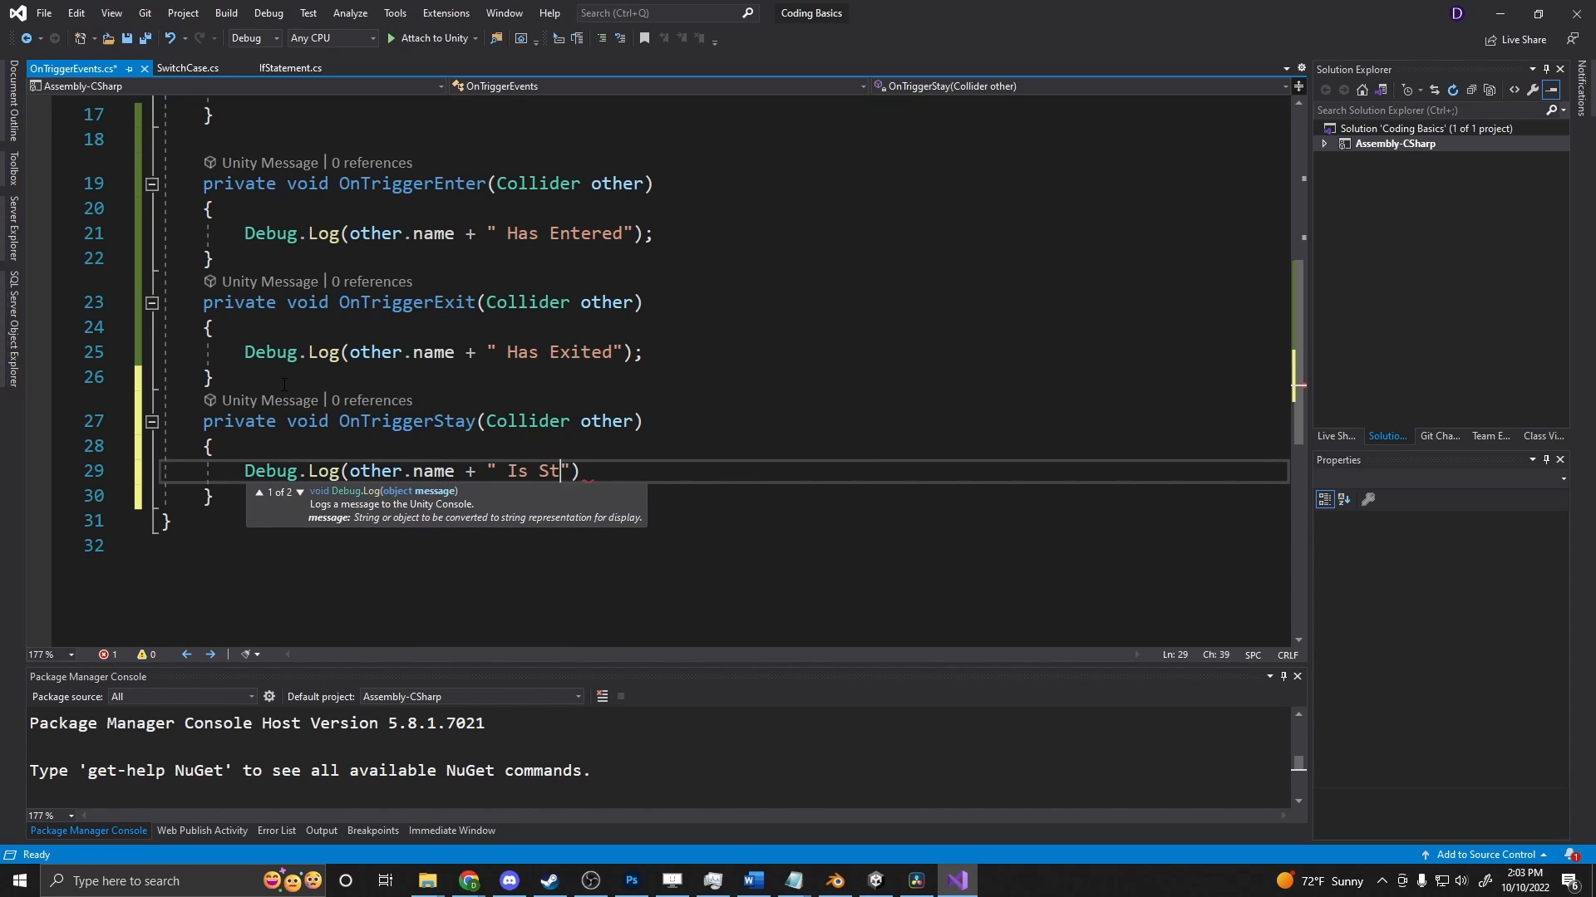
pyautogui.write('aying");')
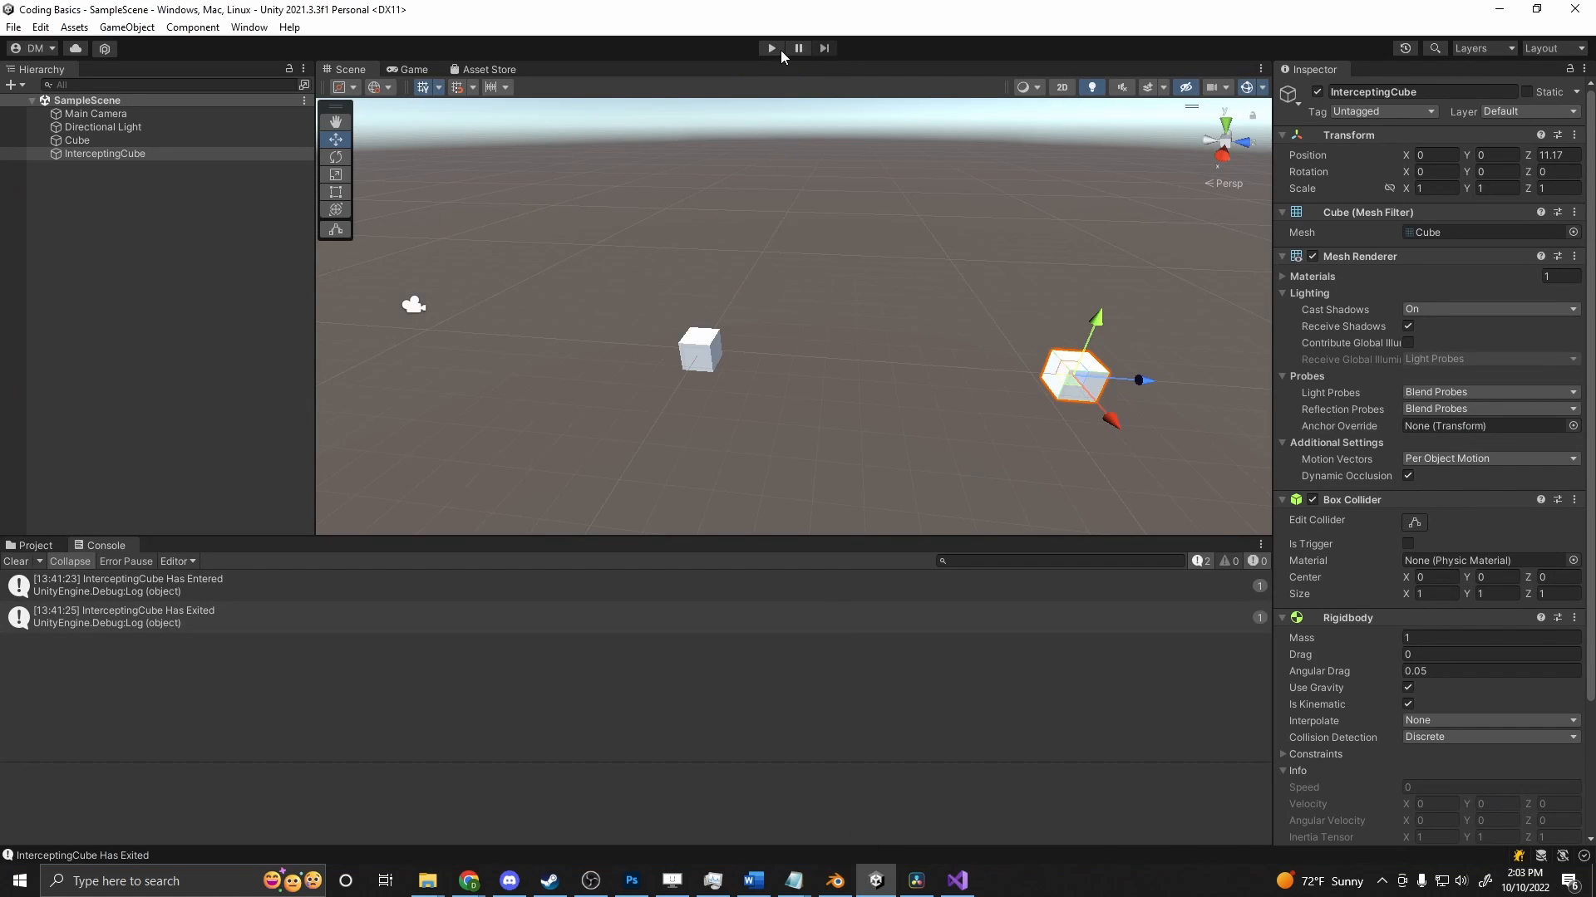
# - Play-test the finished trigger script, then show the Survive the Uprising Steam page
pyautogui.click(771, 48)
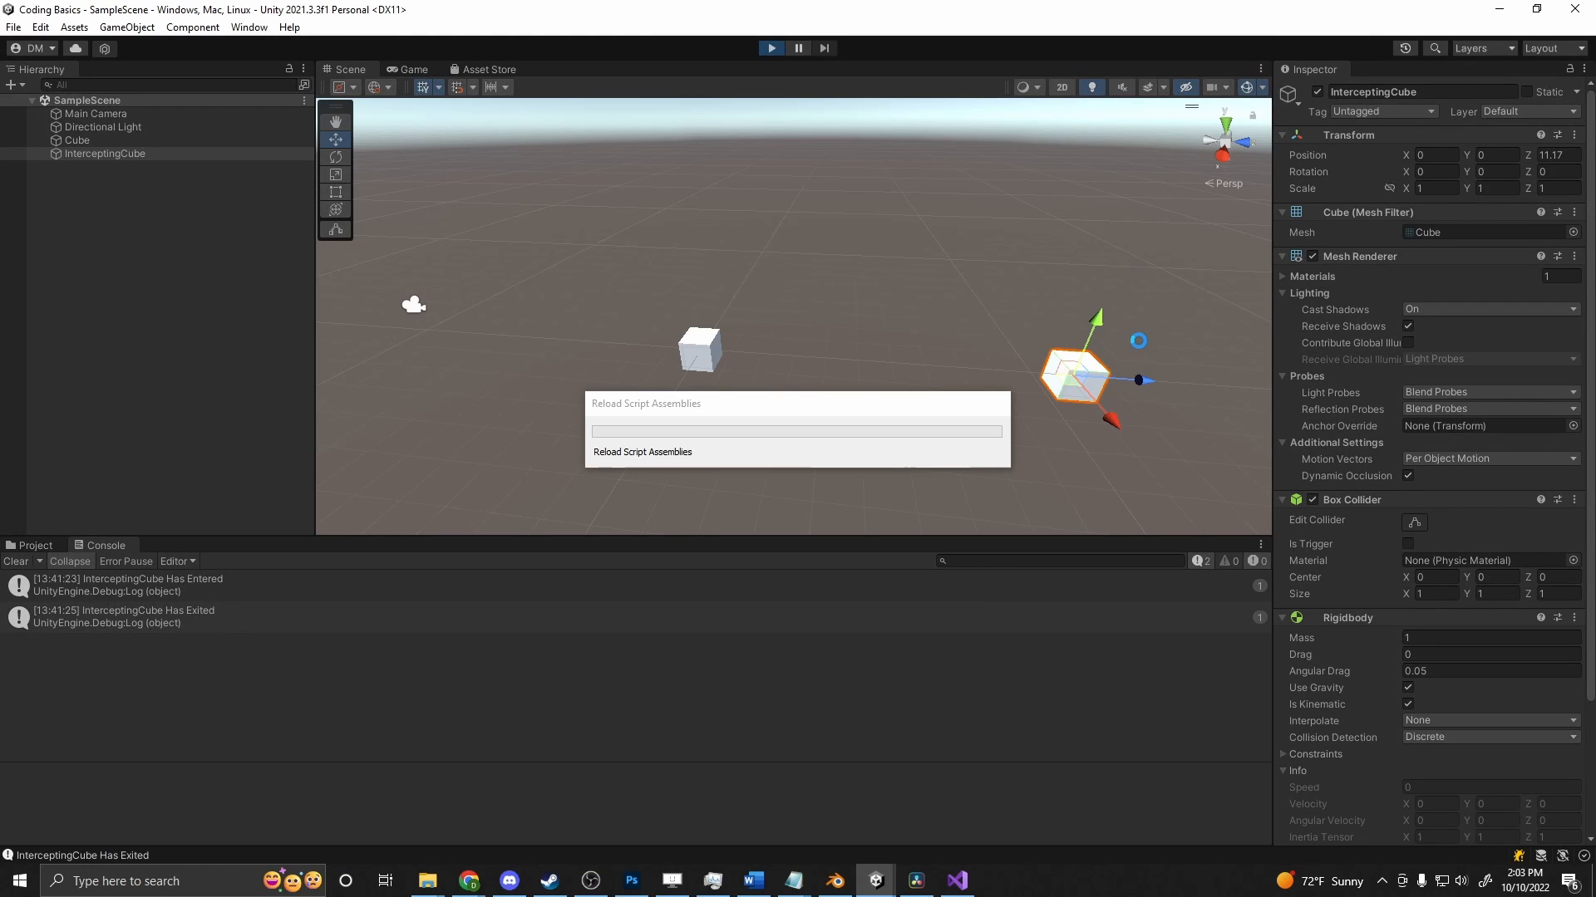
pyautogui.click(414, 69)
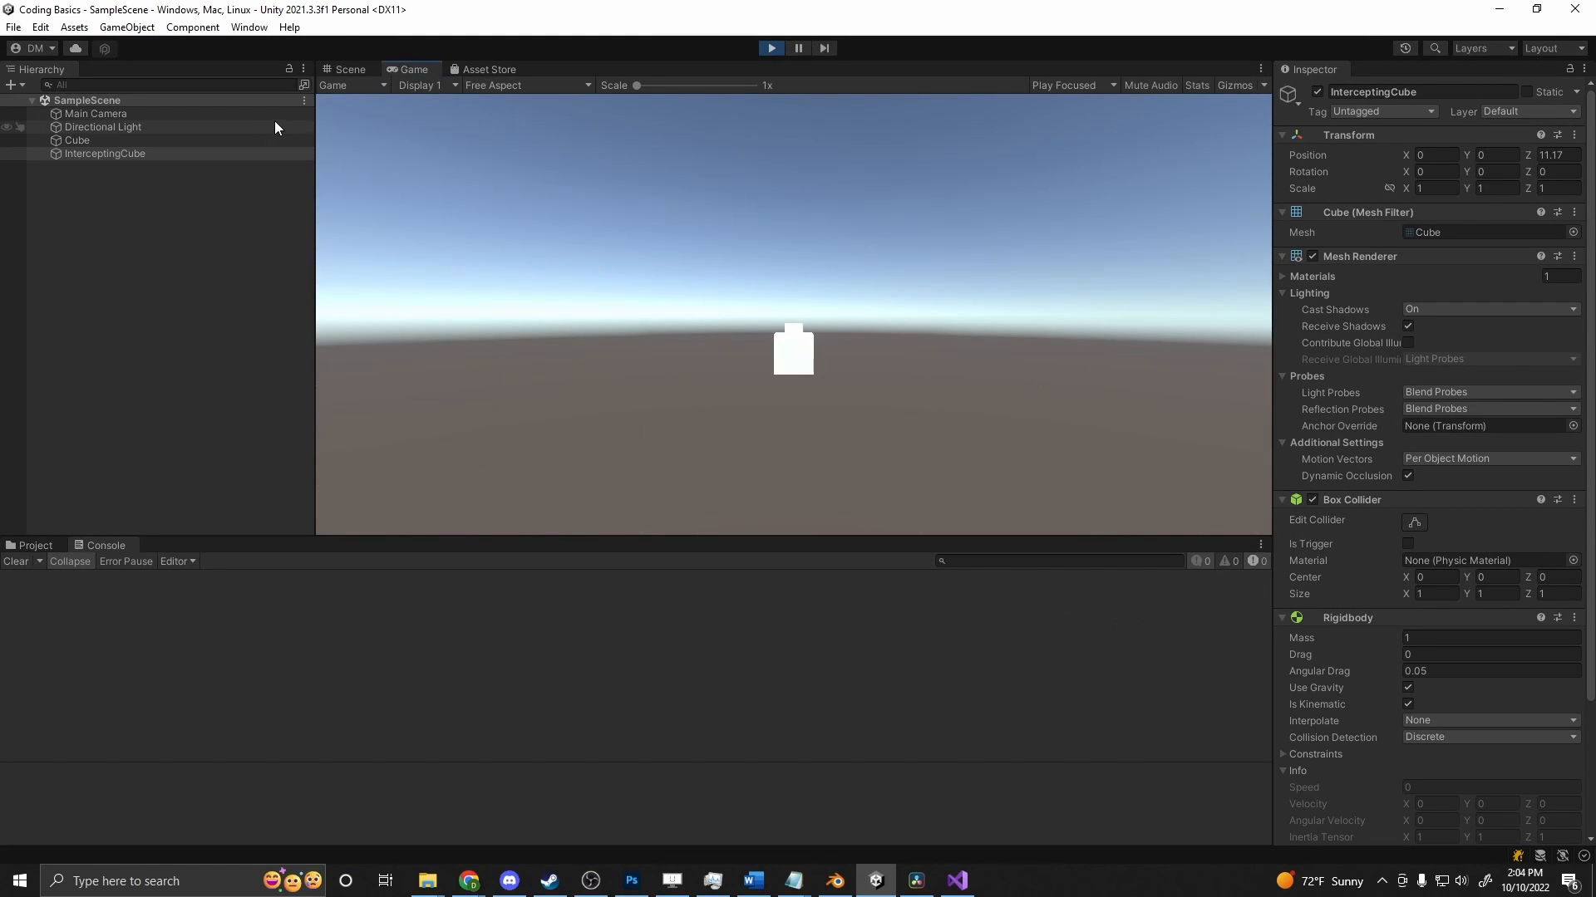
pyautogui.click(346, 68)
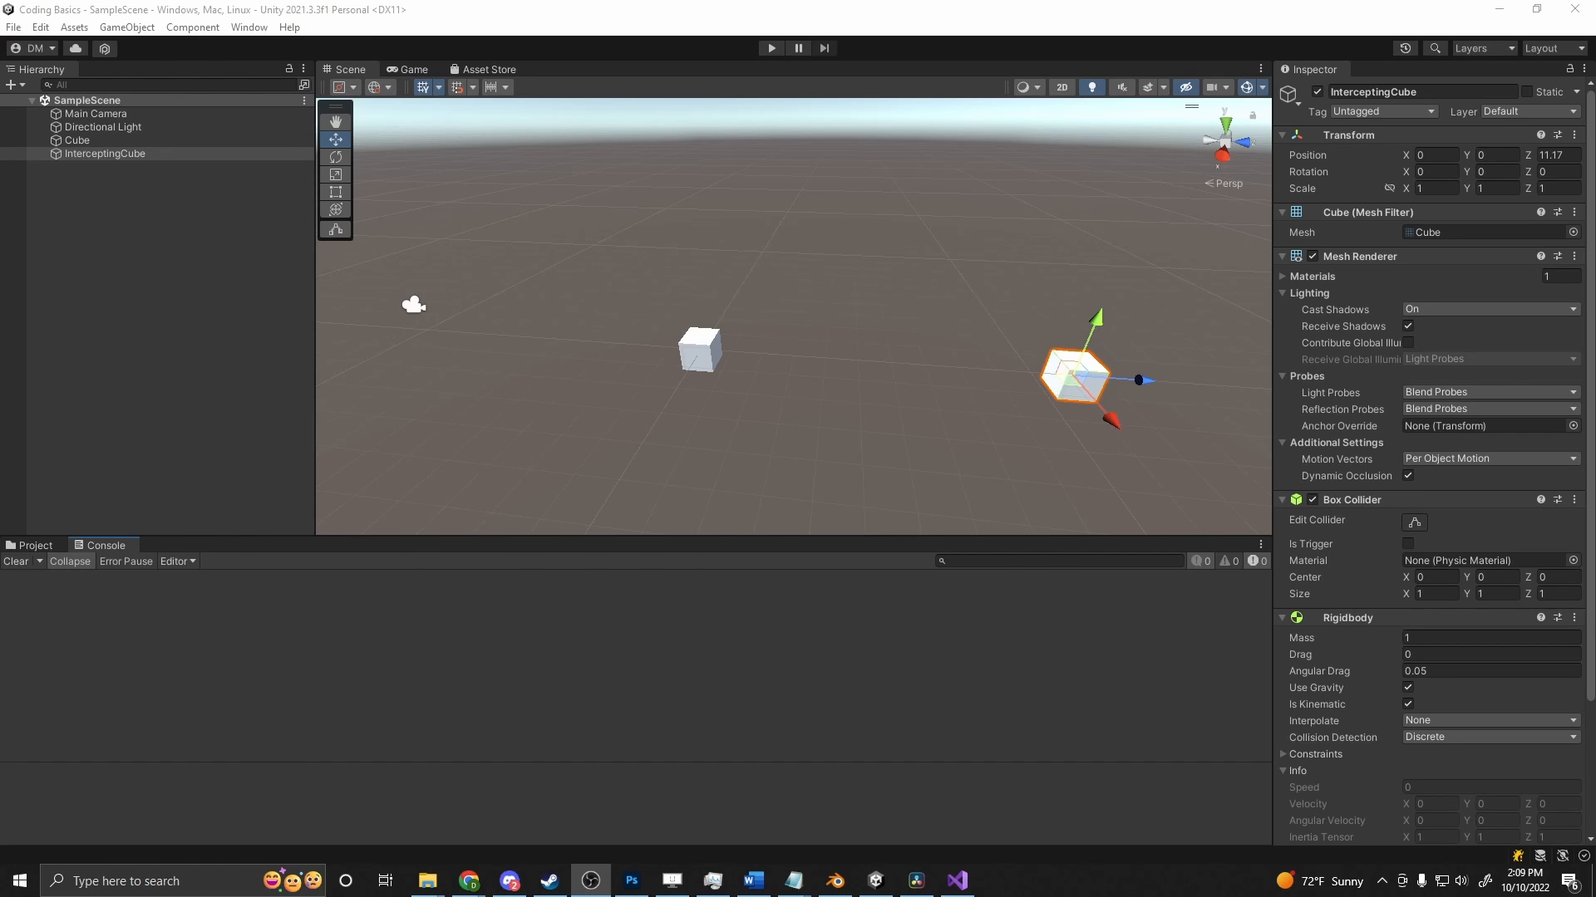
pyautogui.click(548, 880)
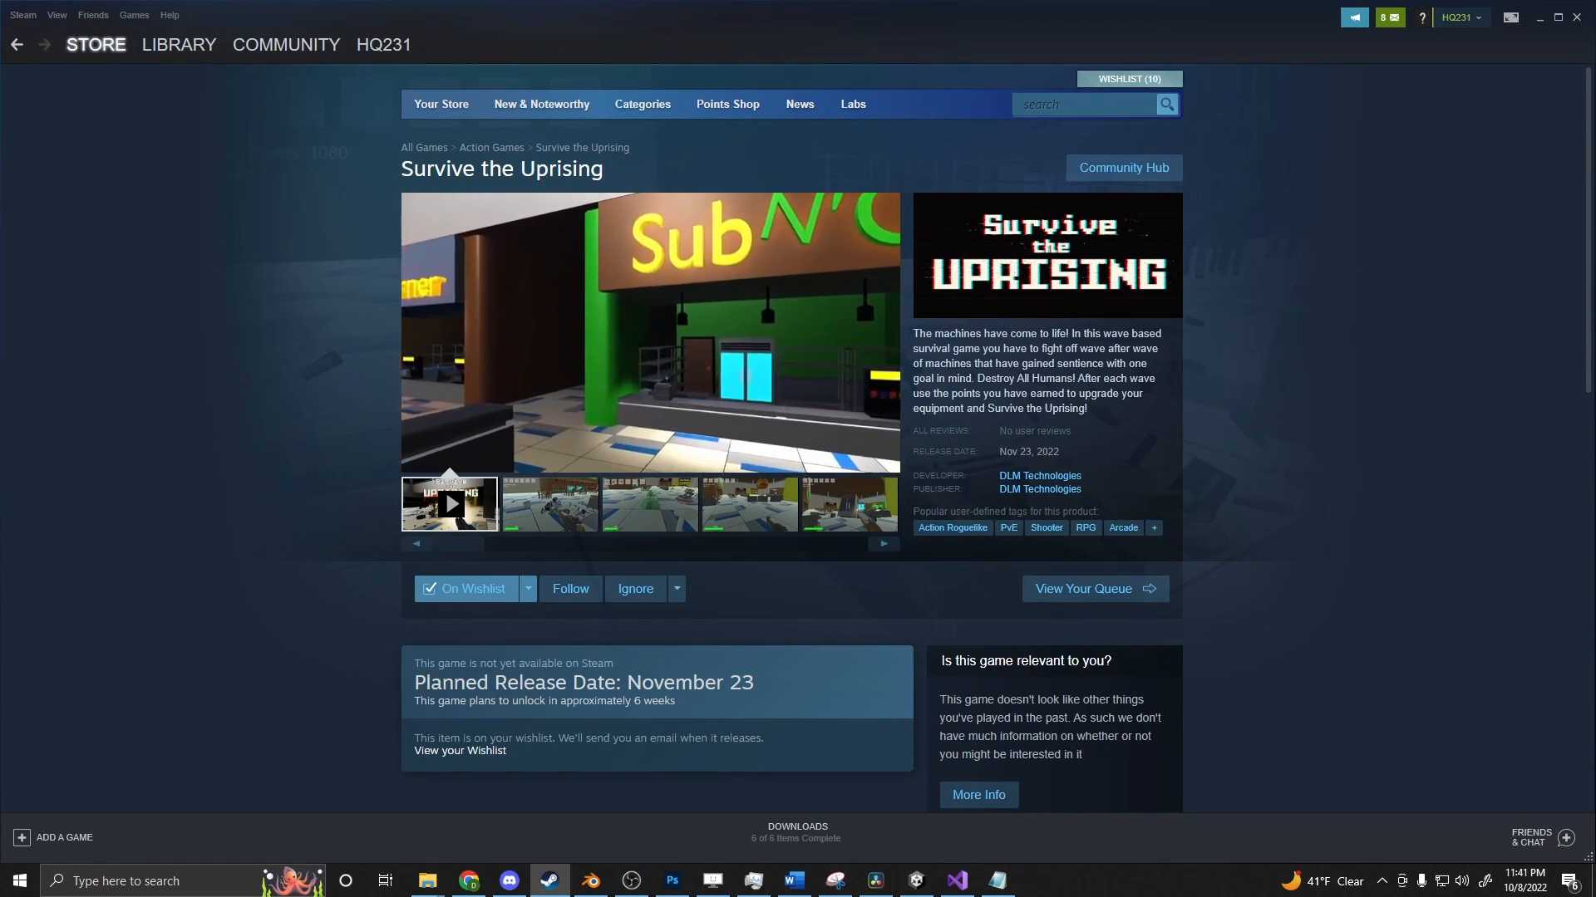